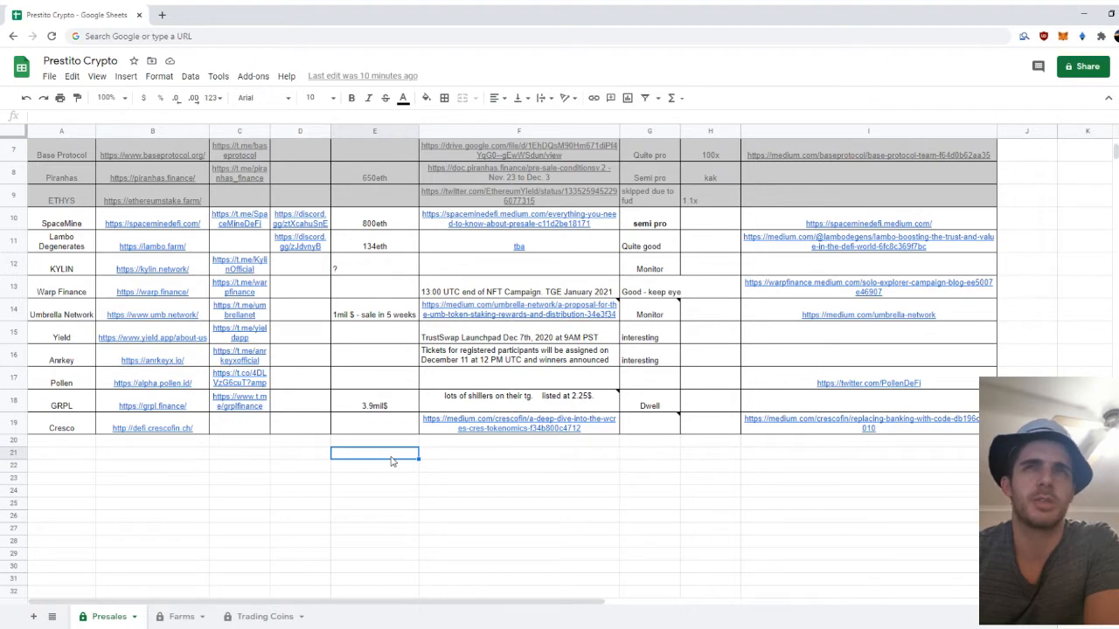
pyautogui.moveTo(320, 404)
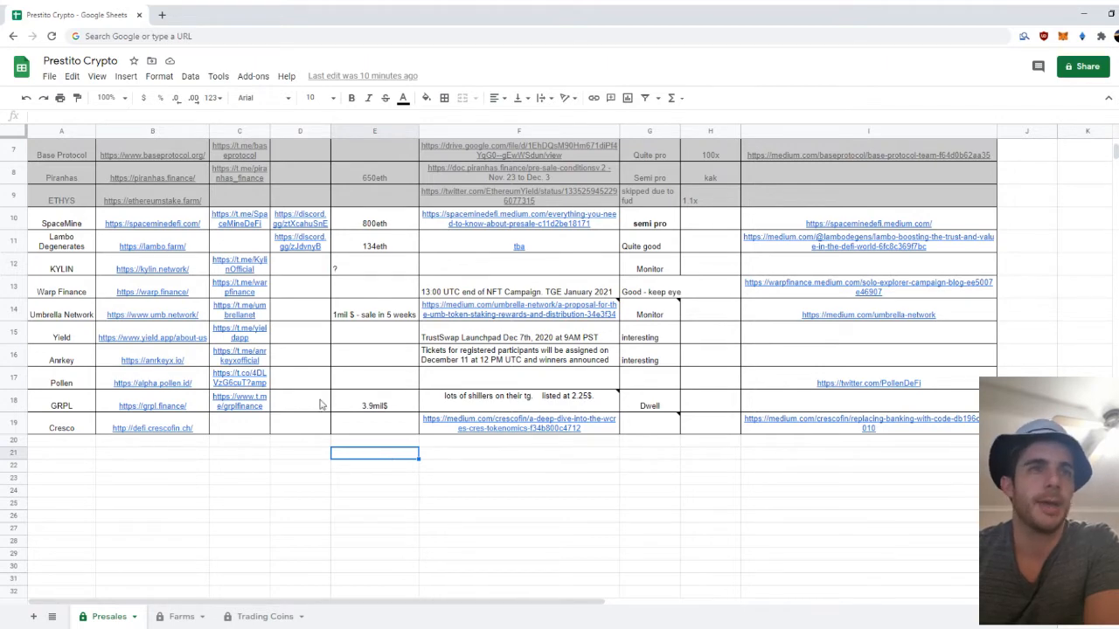
# Open the CrescoFin website from the Cresco row in a new browser tab.
pyautogui.click(518, 453)
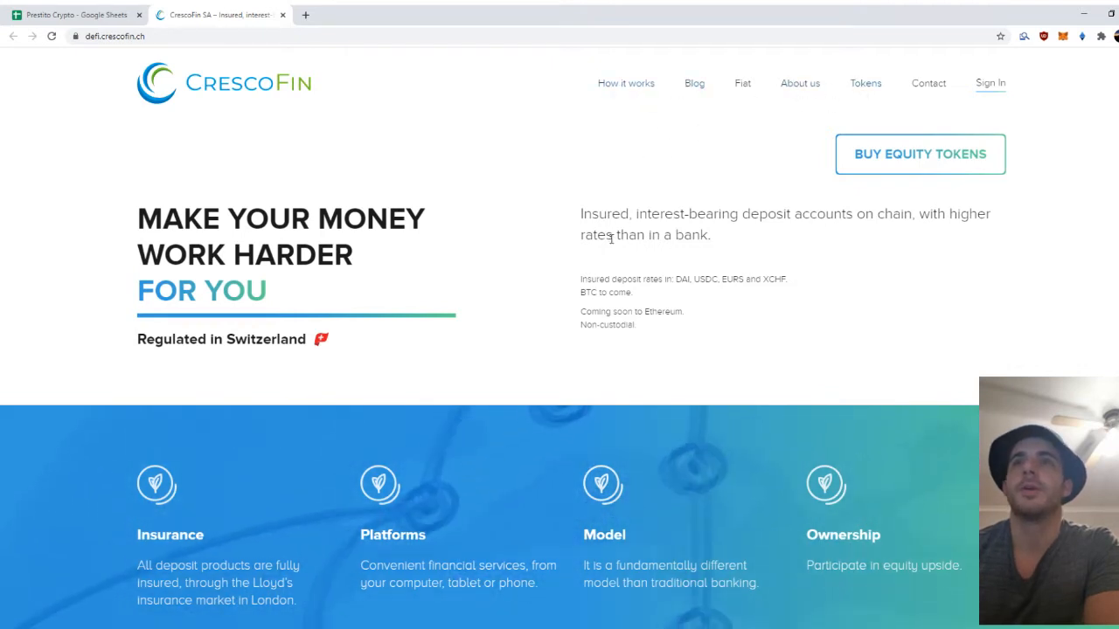
pyautogui.moveTo(580, 213); pyautogui.dragTo(738, 213)
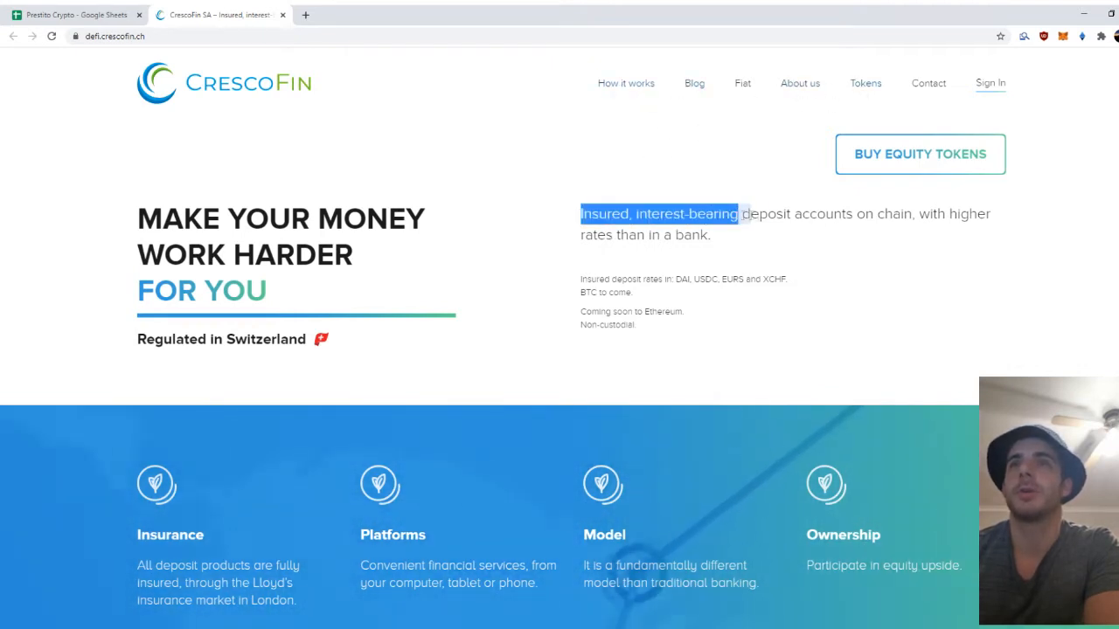
pyautogui.moveTo(739, 214); pyautogui.dragTo(738, 234)
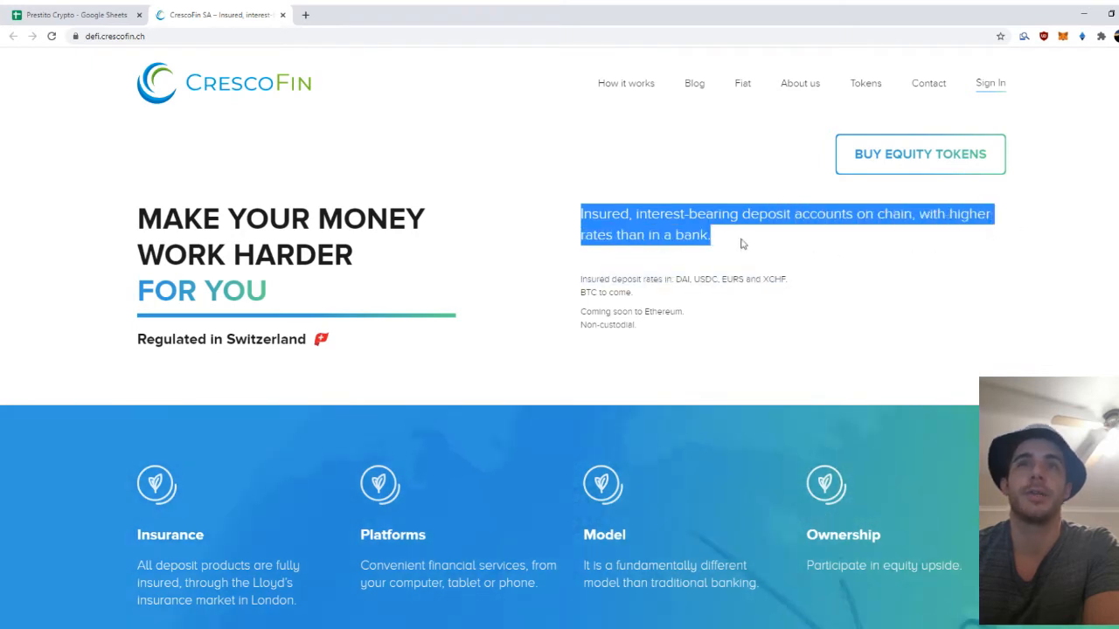
pyautogui.moveTo(749, 238)
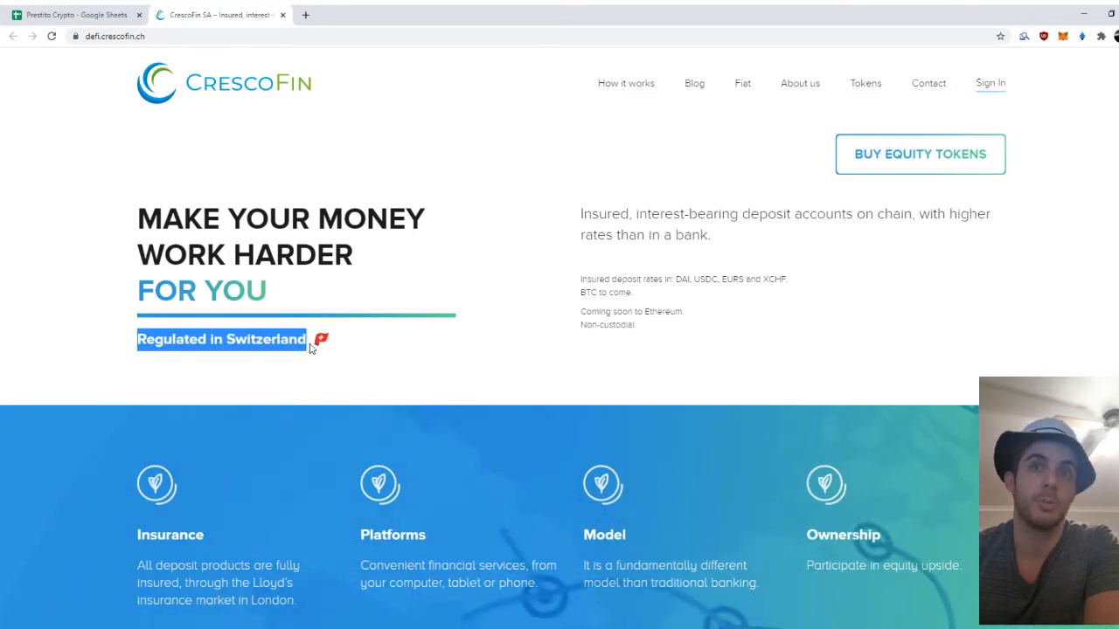
pyautogui.moveTo(564, 352)
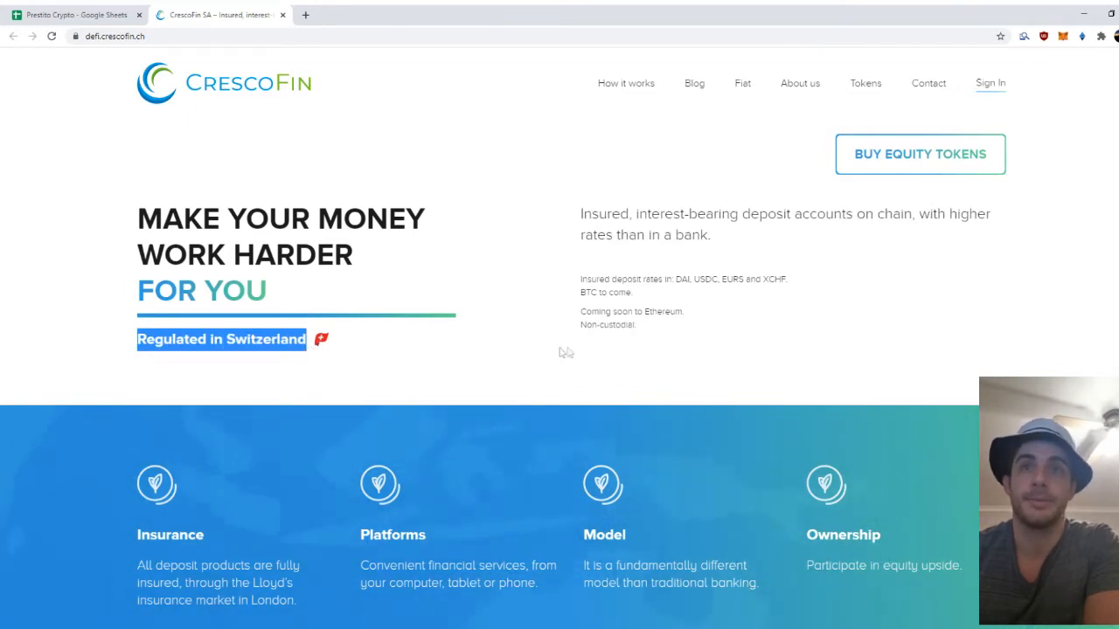
pyautogui.scroll(-3)
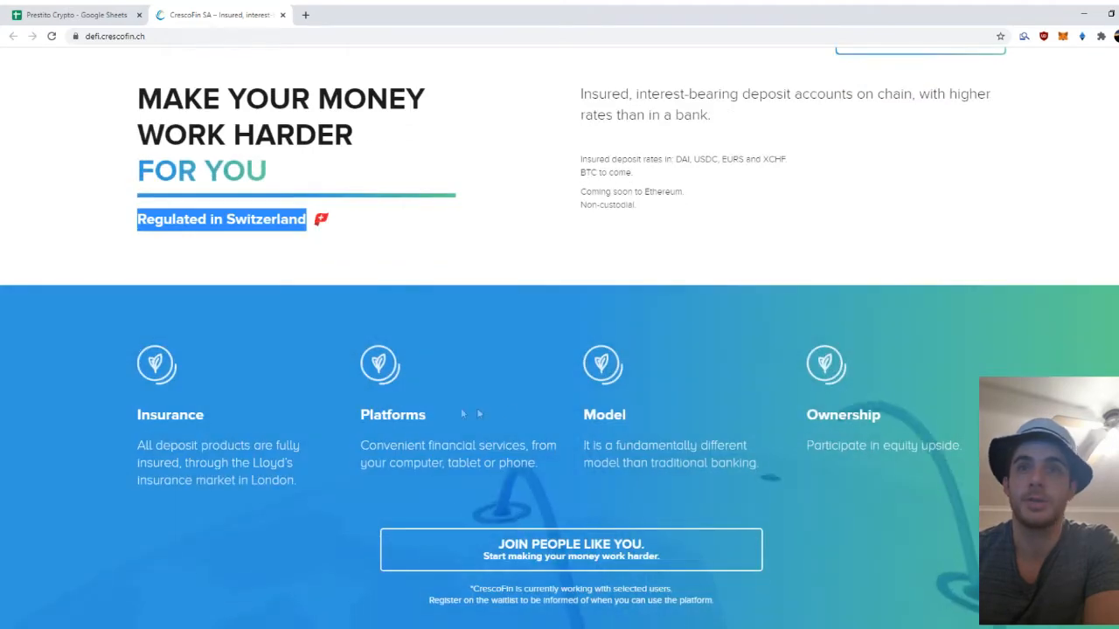
pyautogui.scroll(-3)
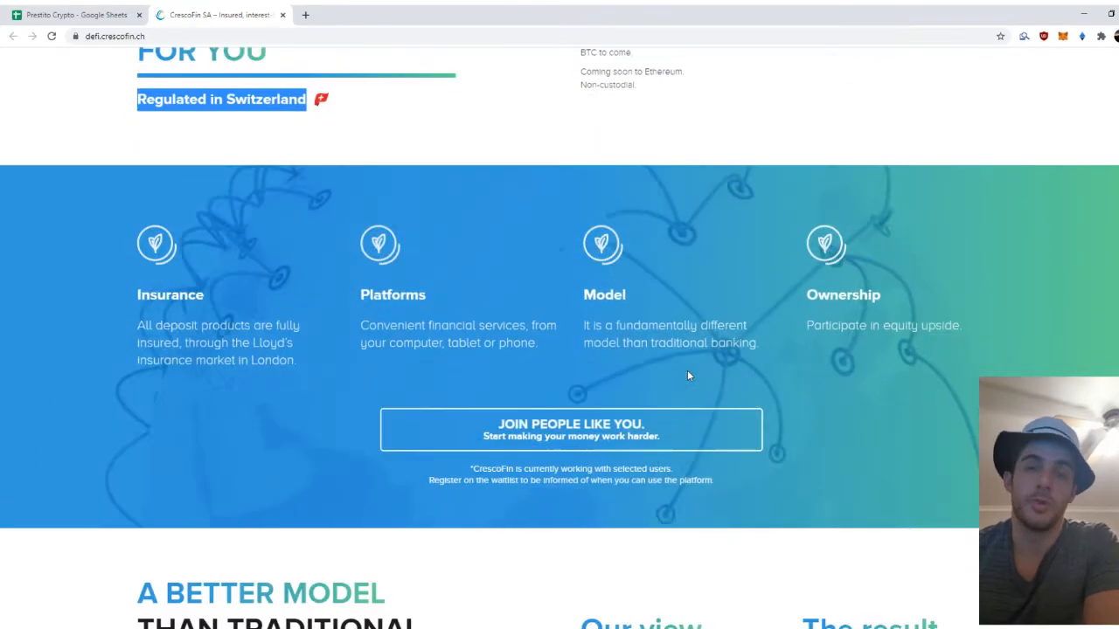
pyautogui.scroll(3)
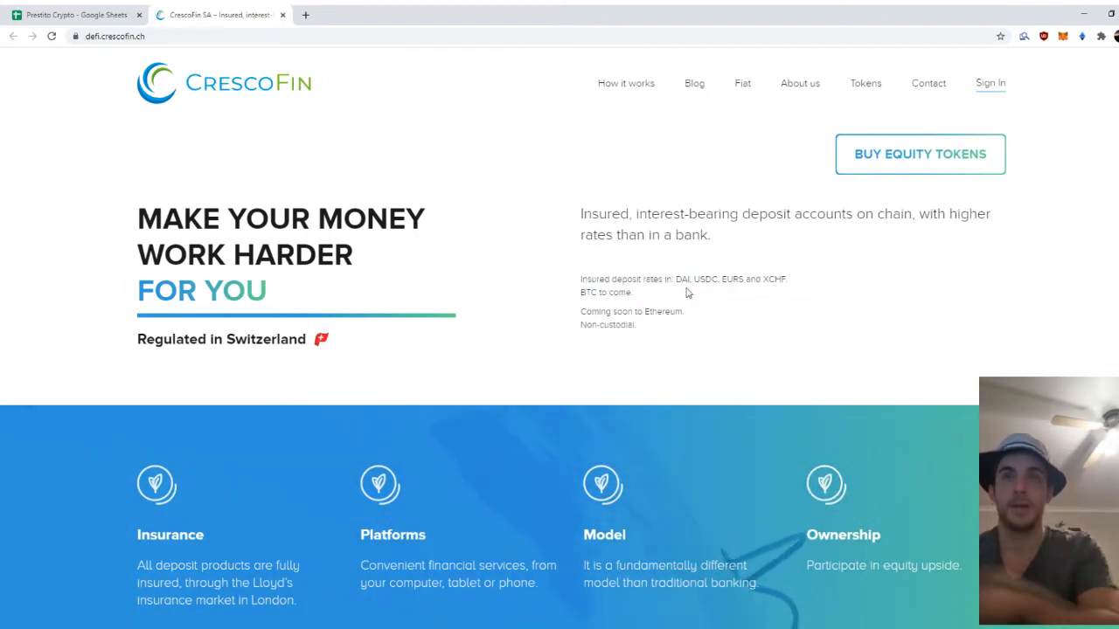
# Review the Cresco row's website entry and rating note, then open its Medium tokenomics article.
pyautogui.click(74, 15)
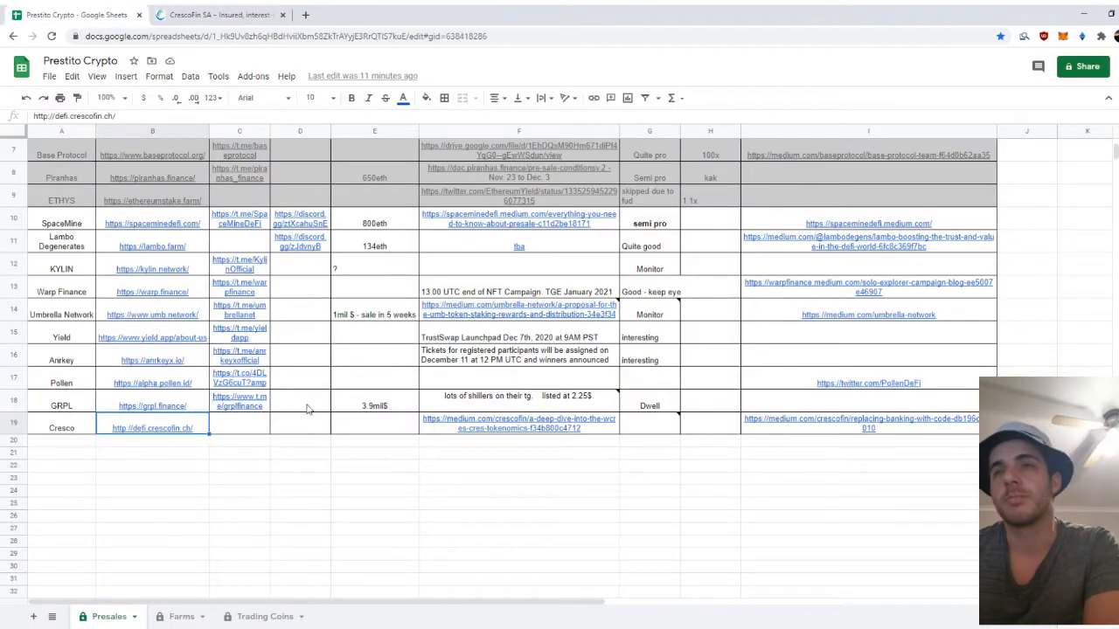
pyautogui.click(649, 428)
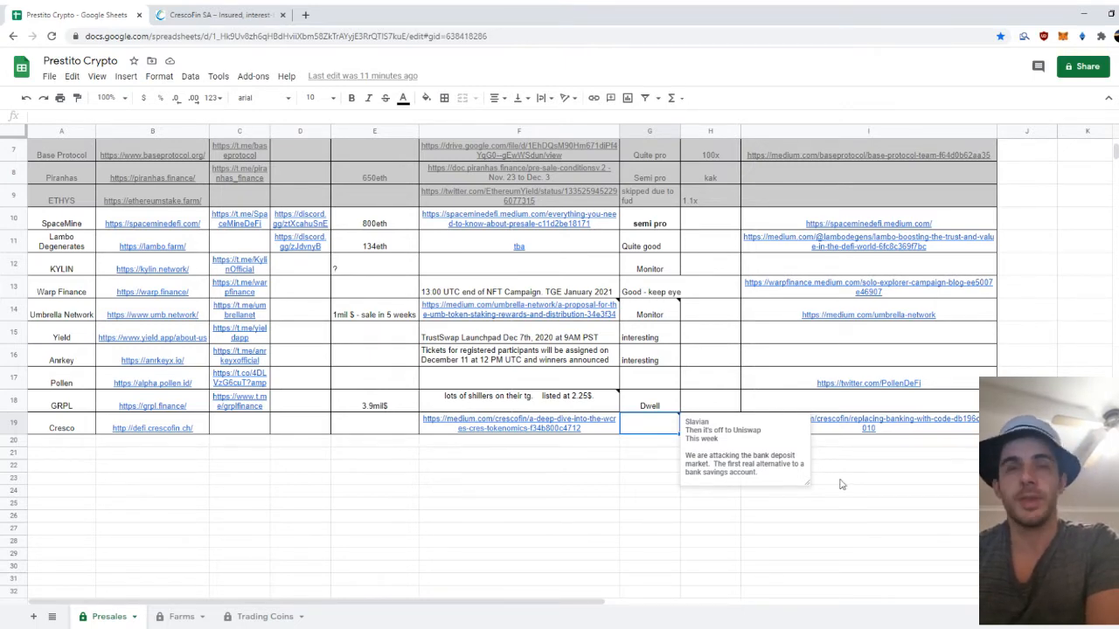
pyautogui.rightClick(650, 427)
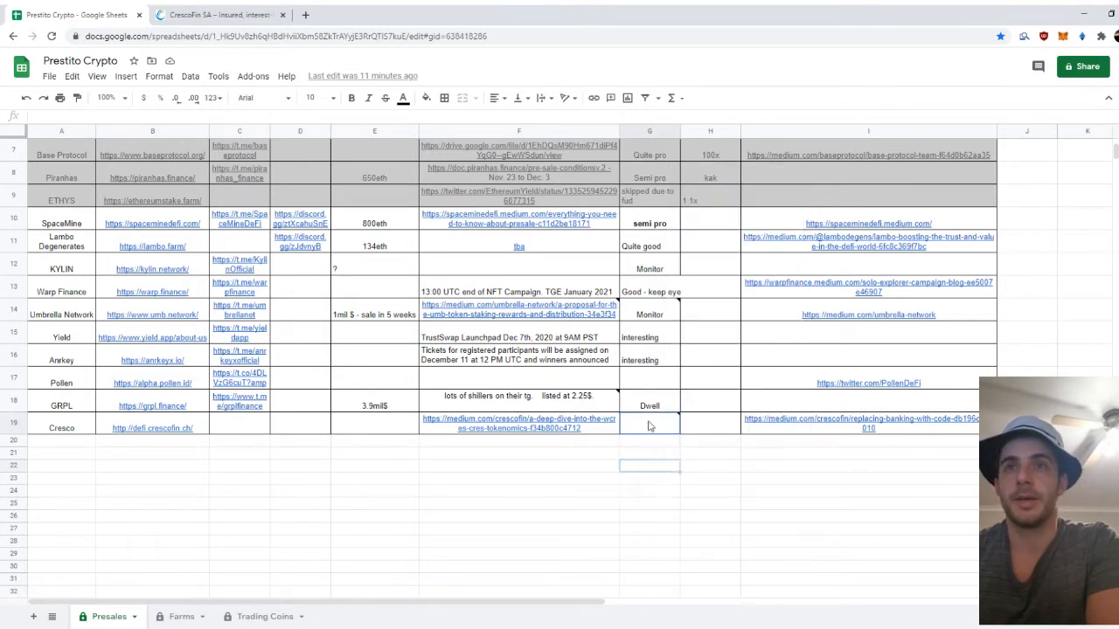
pyautogui.click(650, 423)
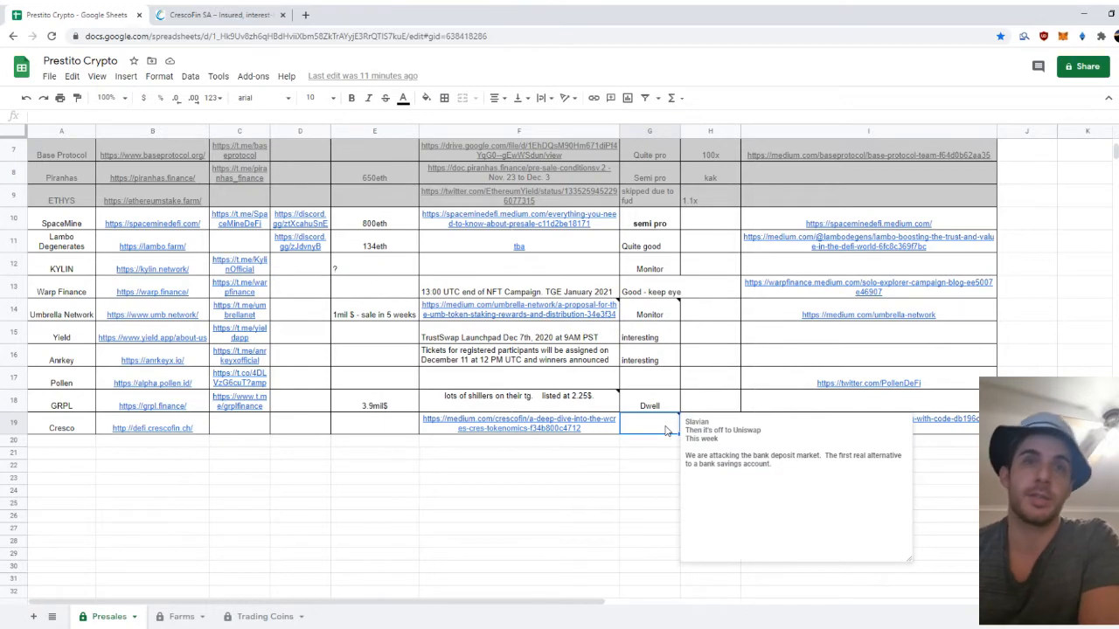
pyautogui.click(519, 422)
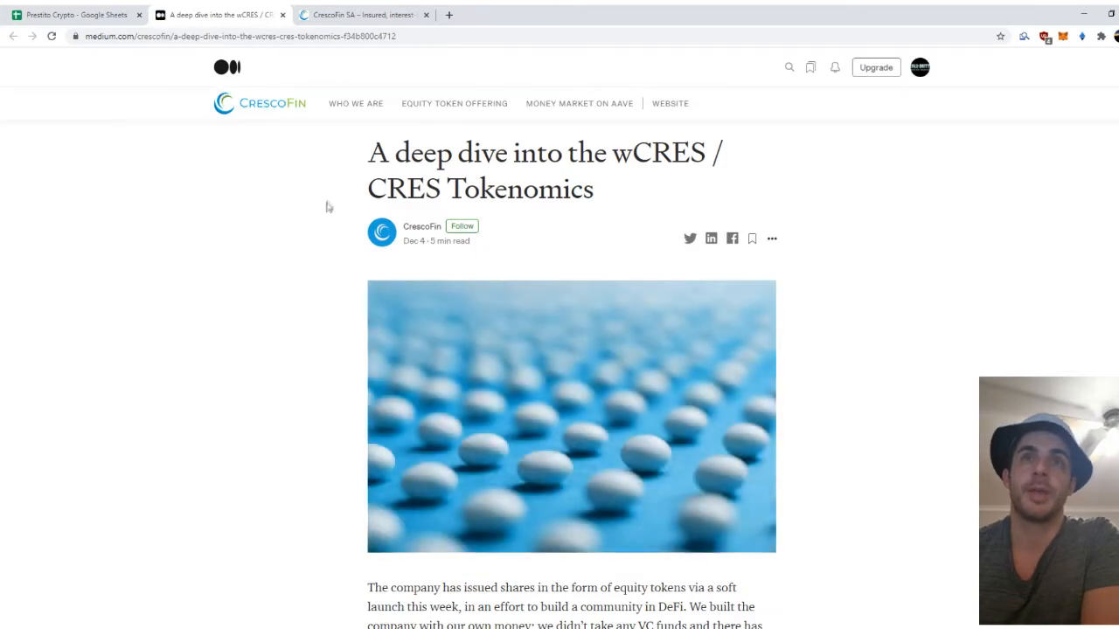
# Scroll the wCRES / CRES article past the supply and lockup tables to Board of Advisors.
pyautogui.scroll(-3)
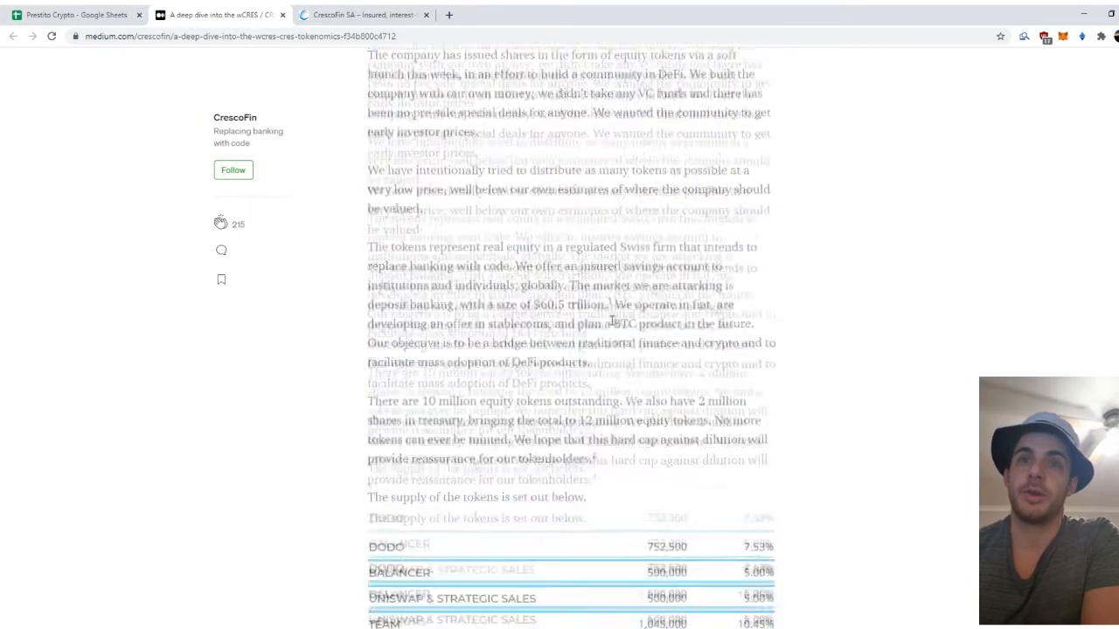
pyautogui.scroll(-3)
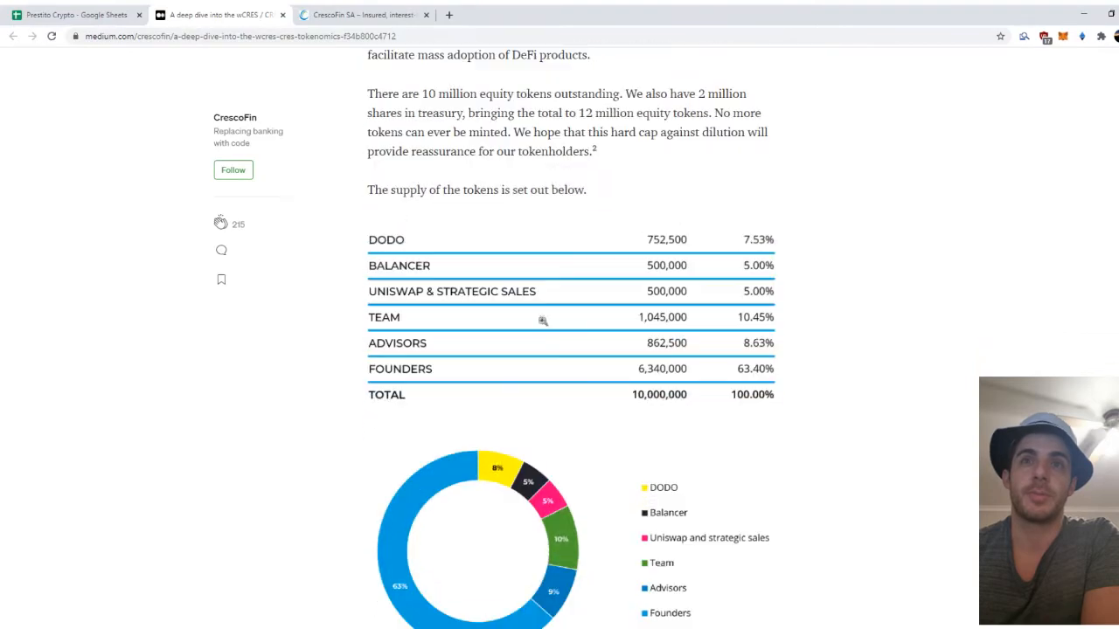
pyautogui.scroll(-3)
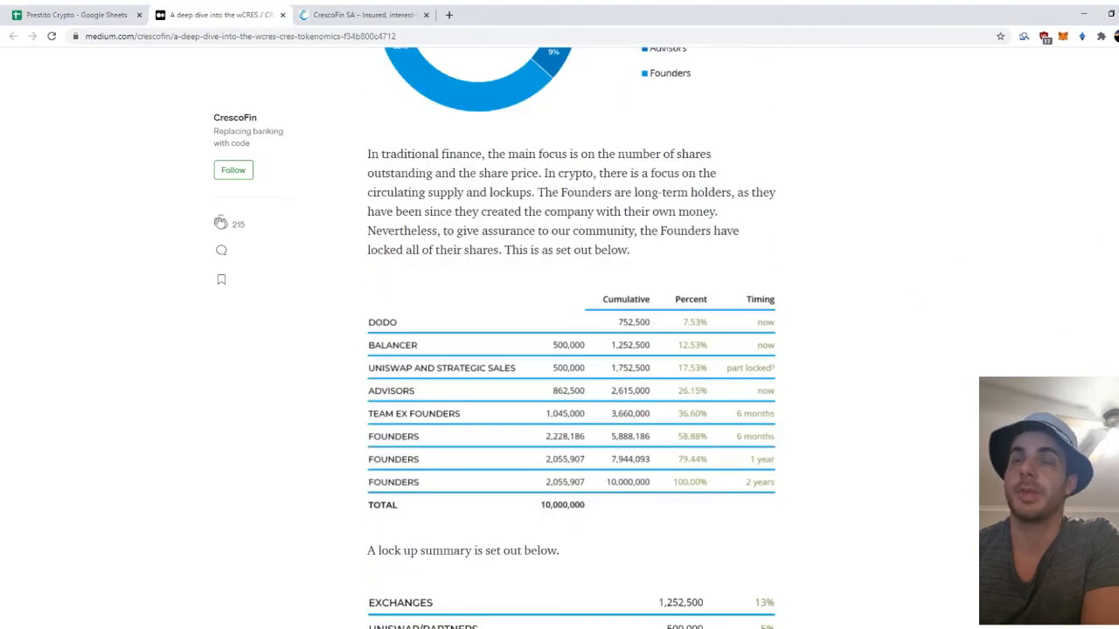
pyautogui.scroll(-3)
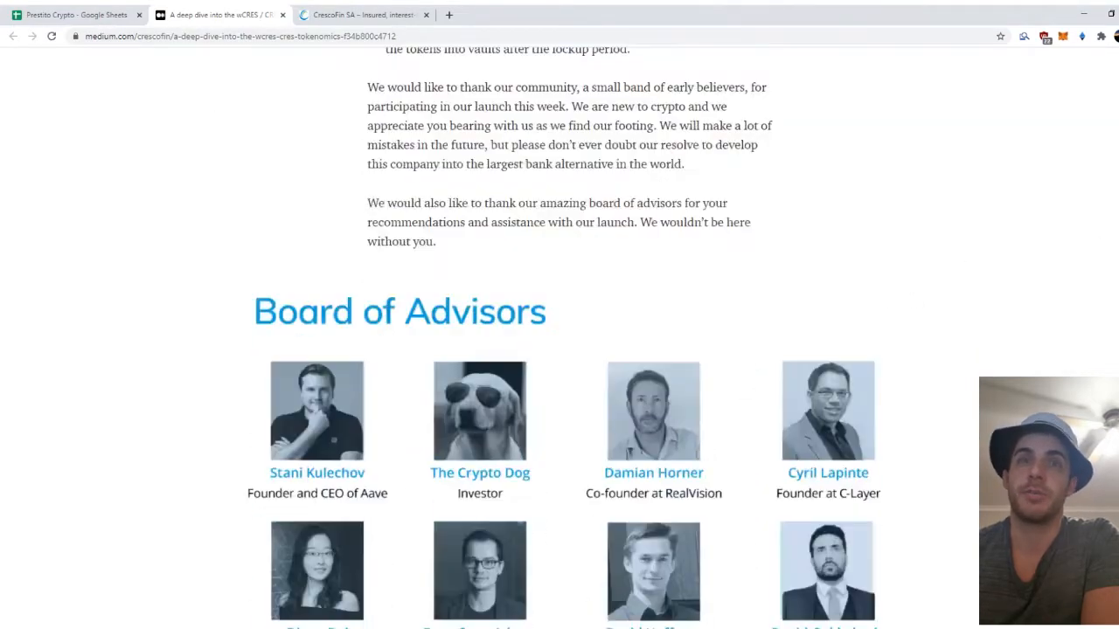
pyautogui.scroll(-3)
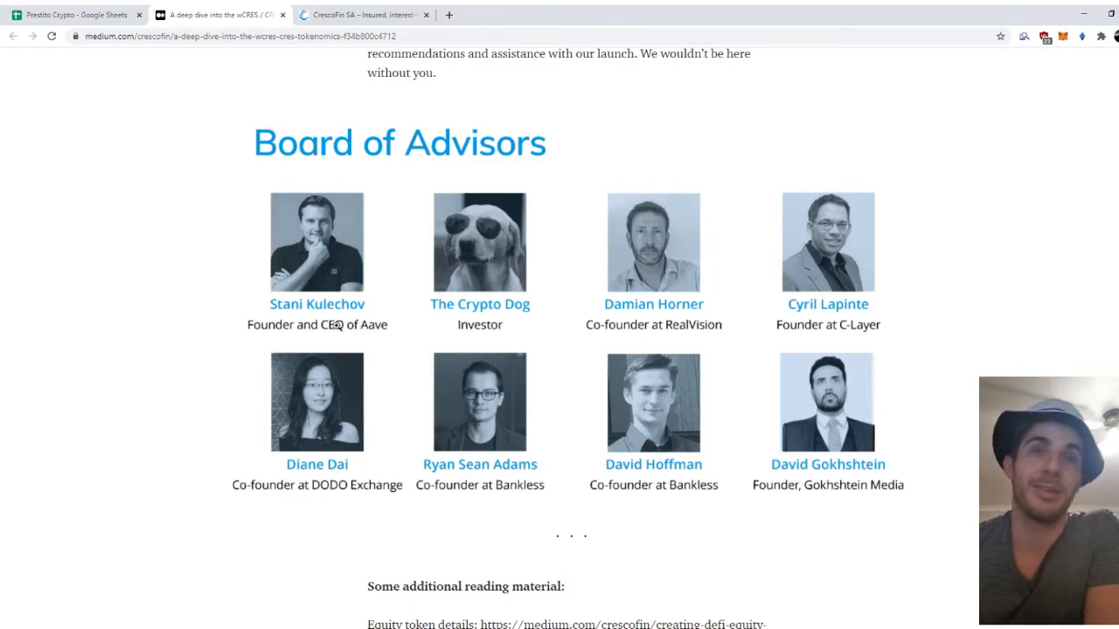
pyautogui.moveTo(340, 319)
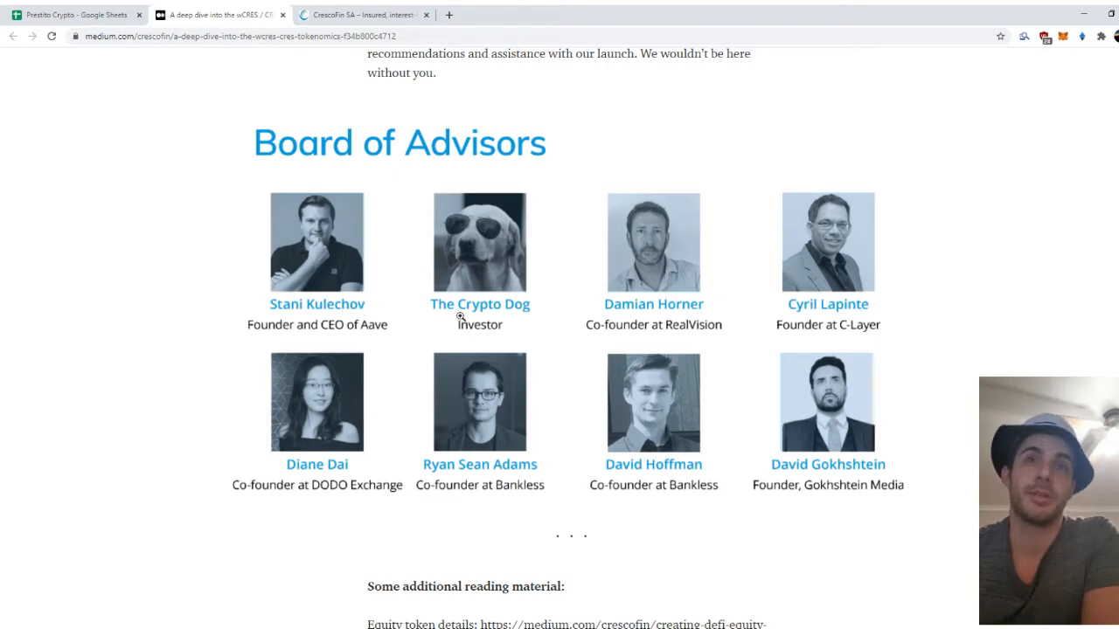
pyautogui.moveTo(520, 306)
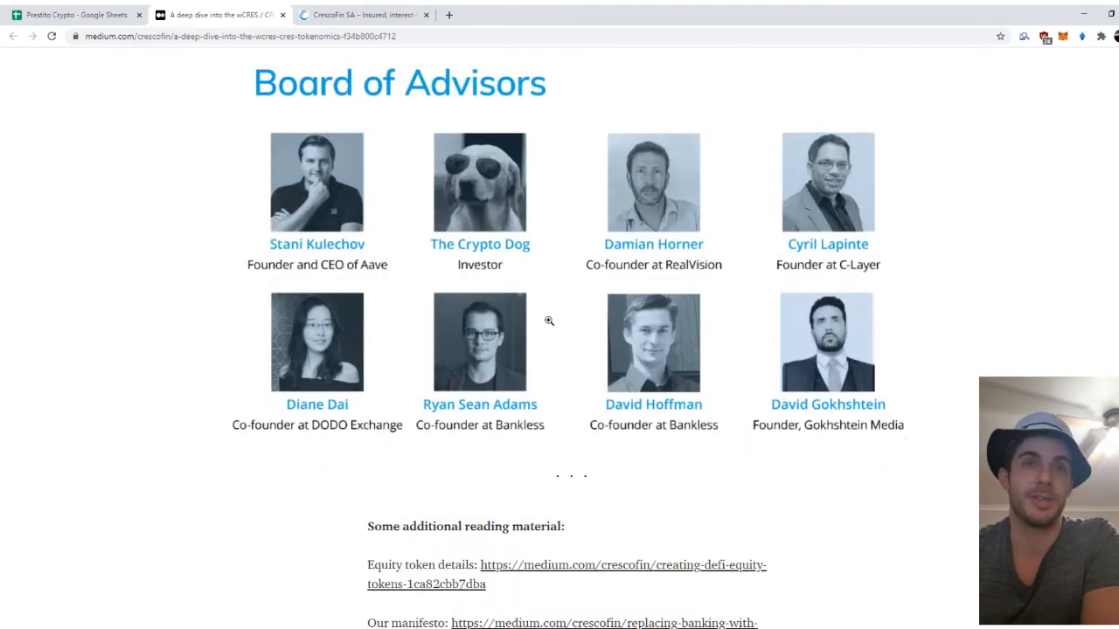
pyautogui.scroll(-3)
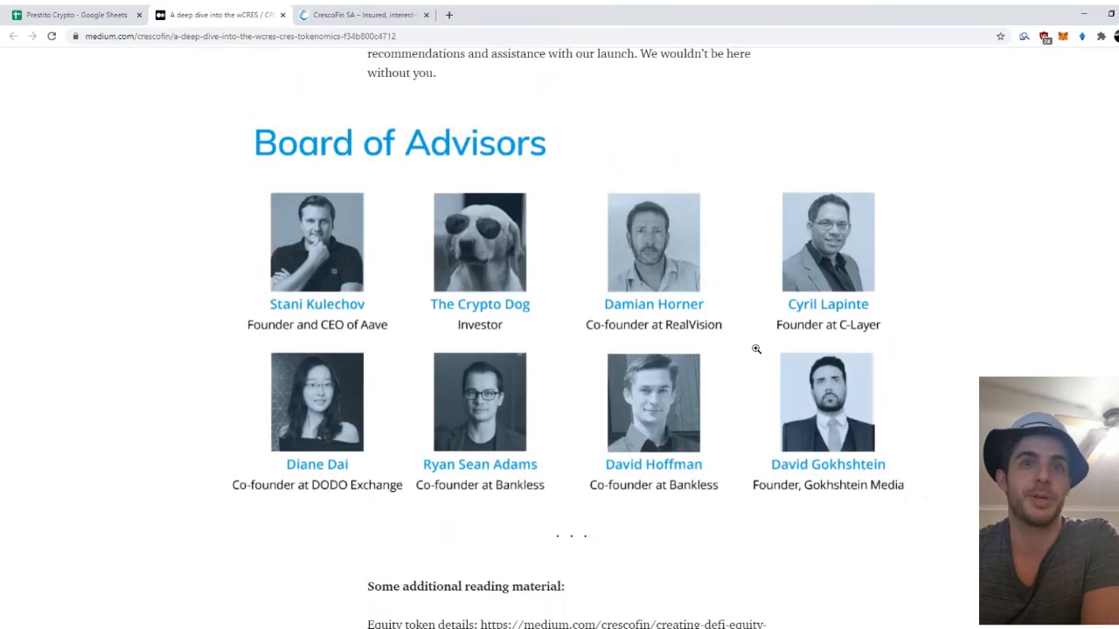
pyautogui.scroll(3)
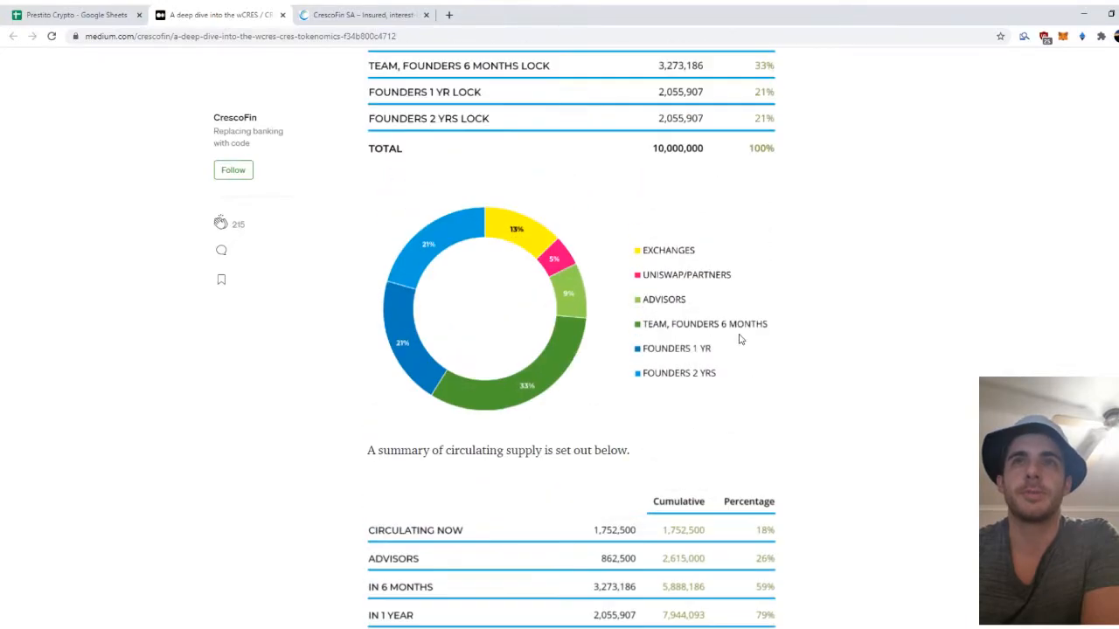
pyautogui.scroll(-3)
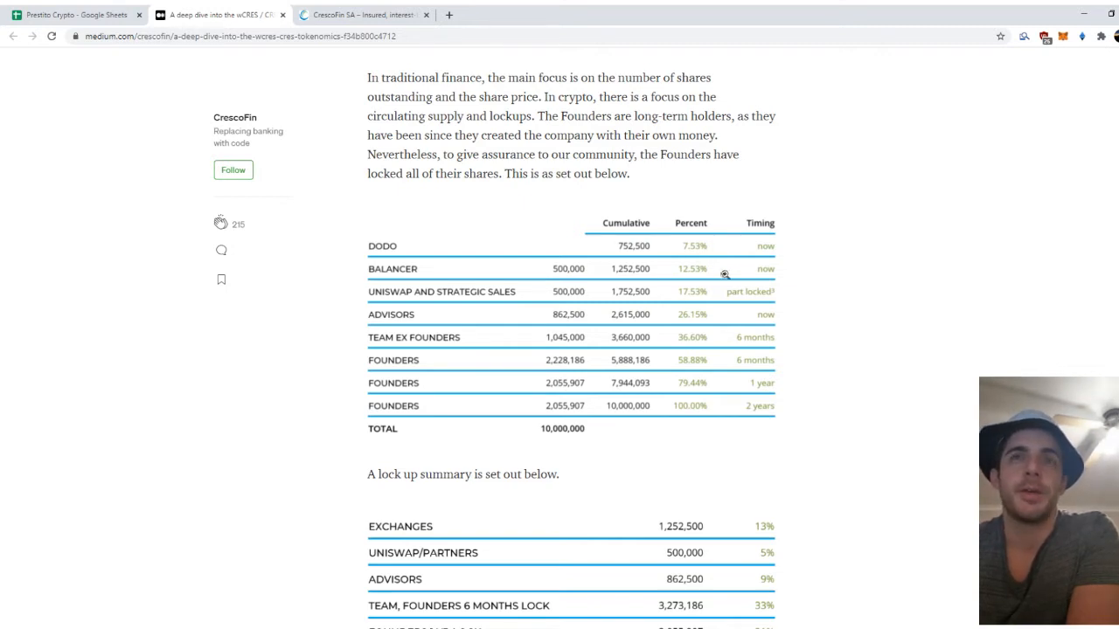
pyautogui.scroll(-3)
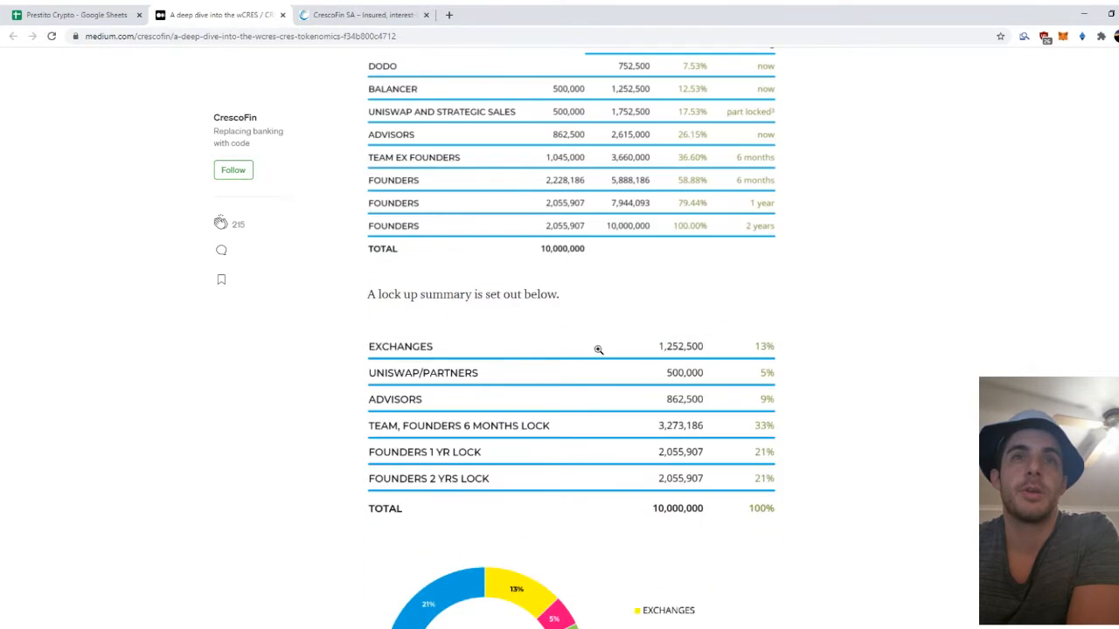
pyautogui.scroll(-3)
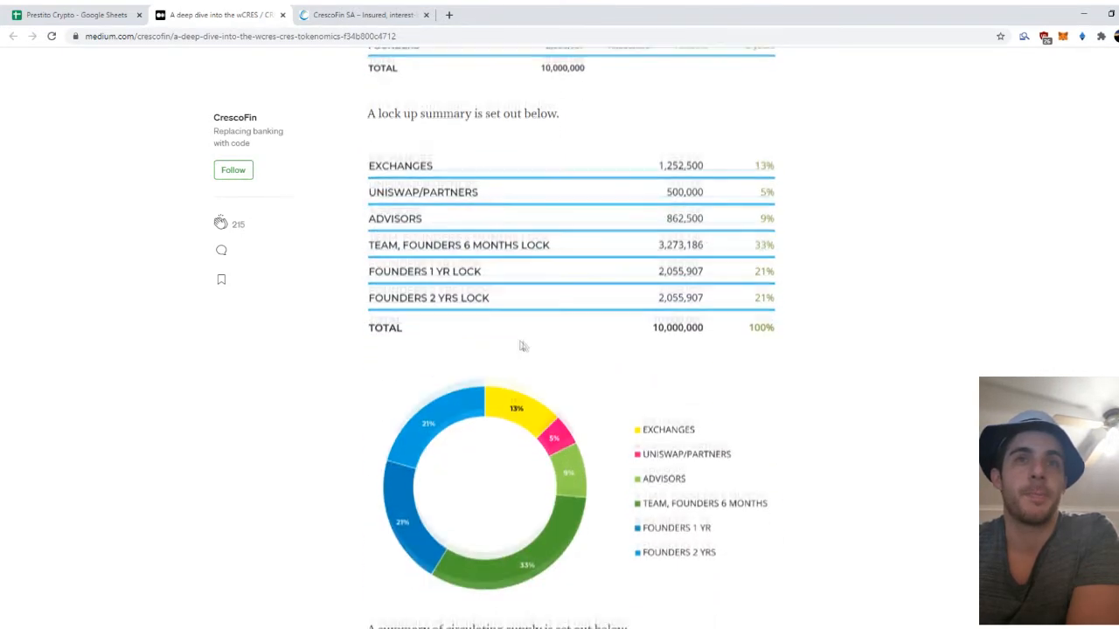
pyautogui.scroll(-3)
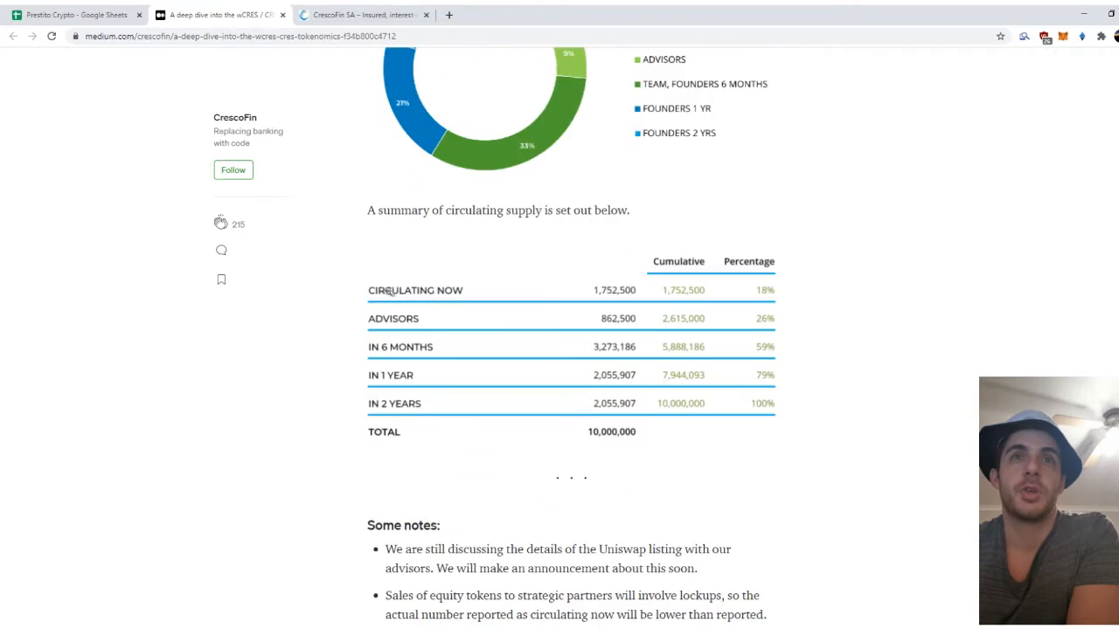
pyautogui.moveTo(677, 296)
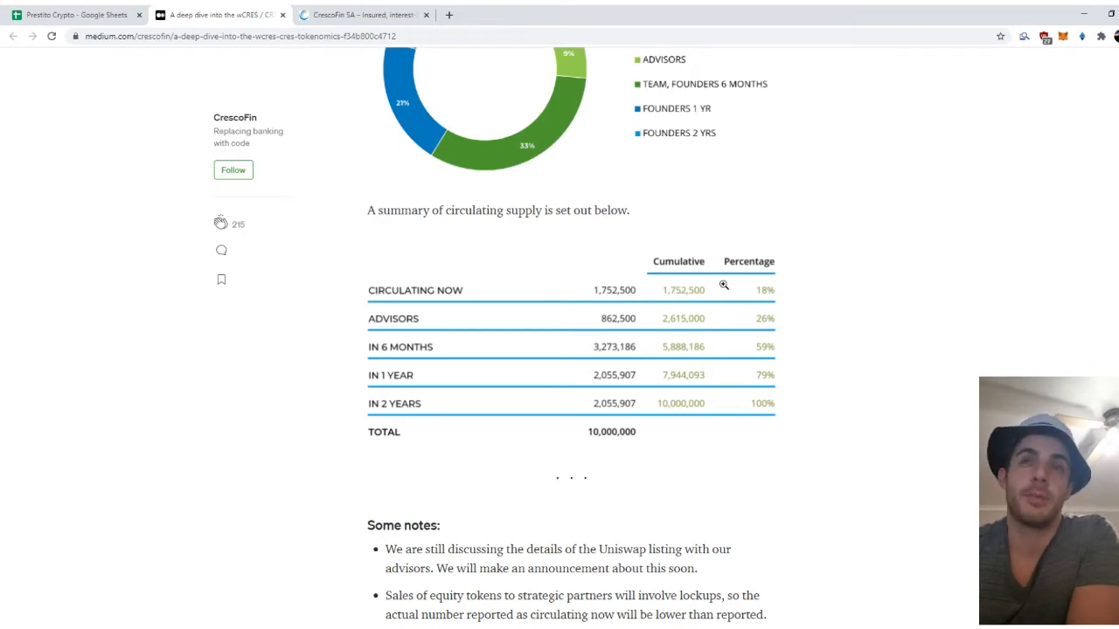
pyautogui.scroll(-3)
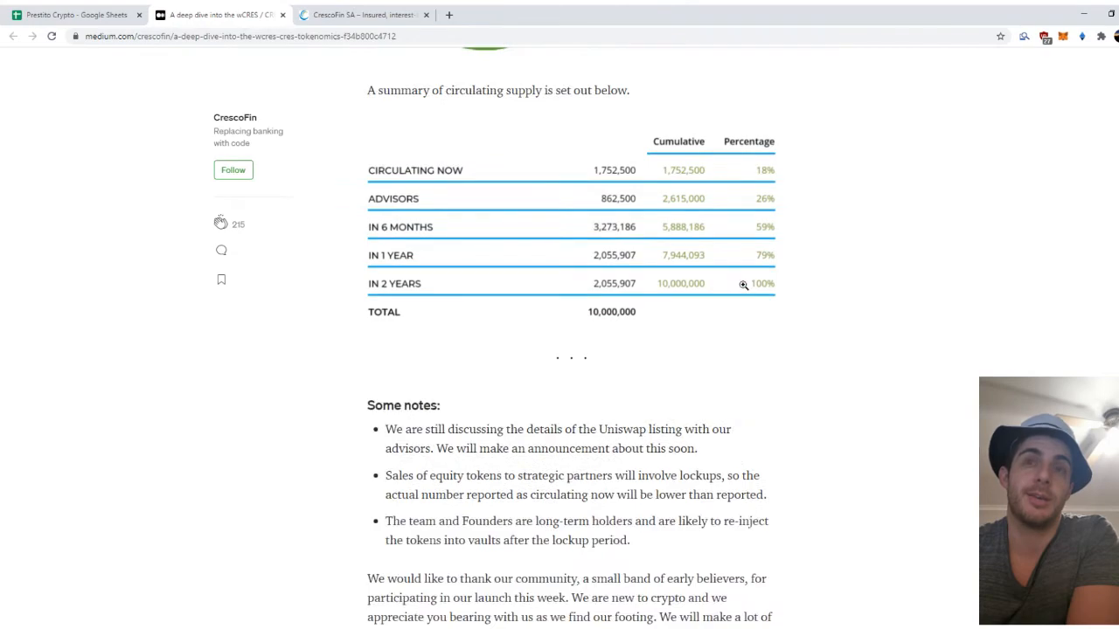
pyautogui.scroll(-3)
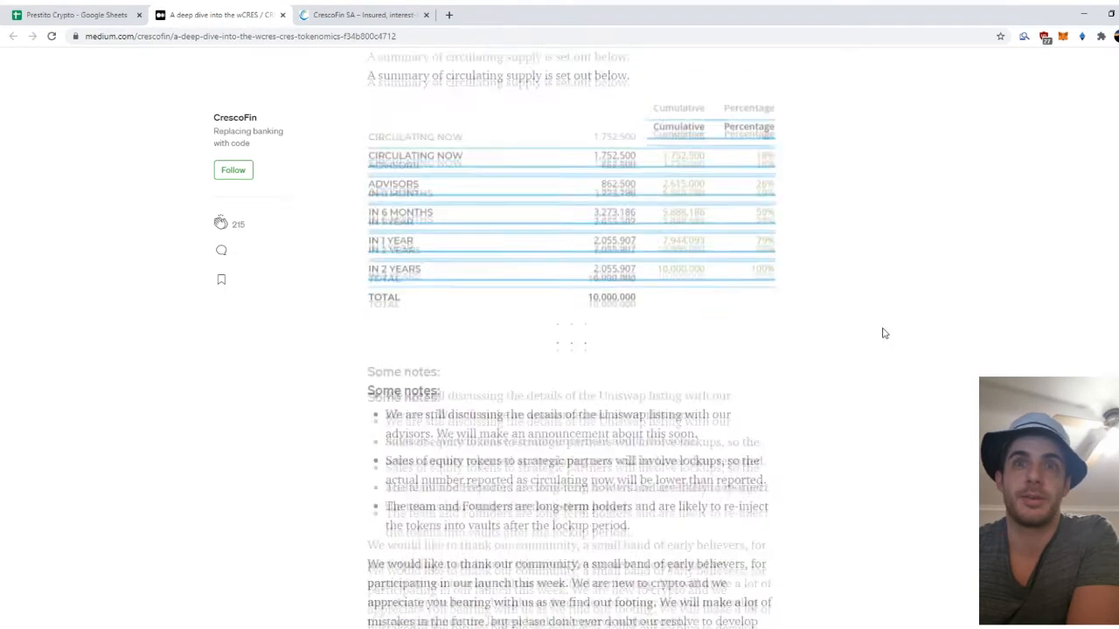
pyautogui.scroll(-3)
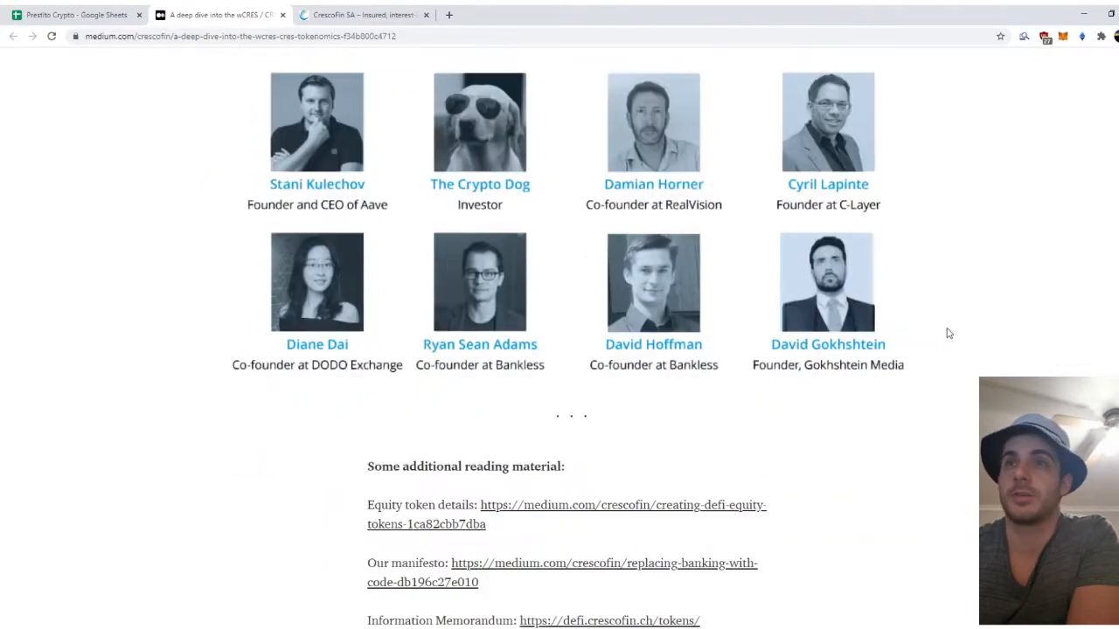
pyautogui.scroll(-3)
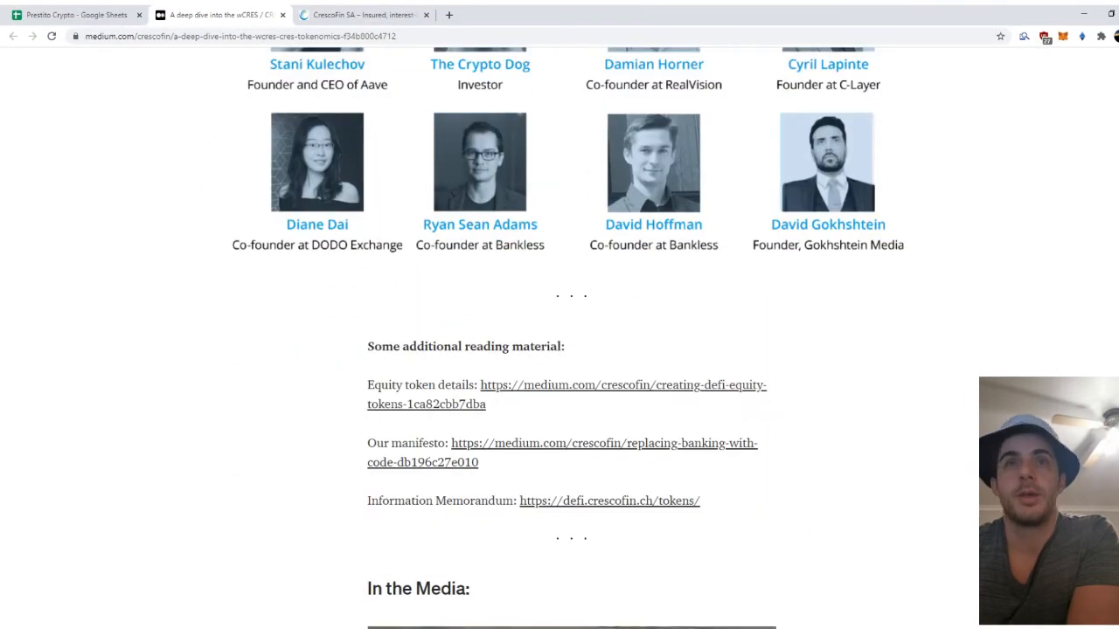
pyautogui.scroll(-3)
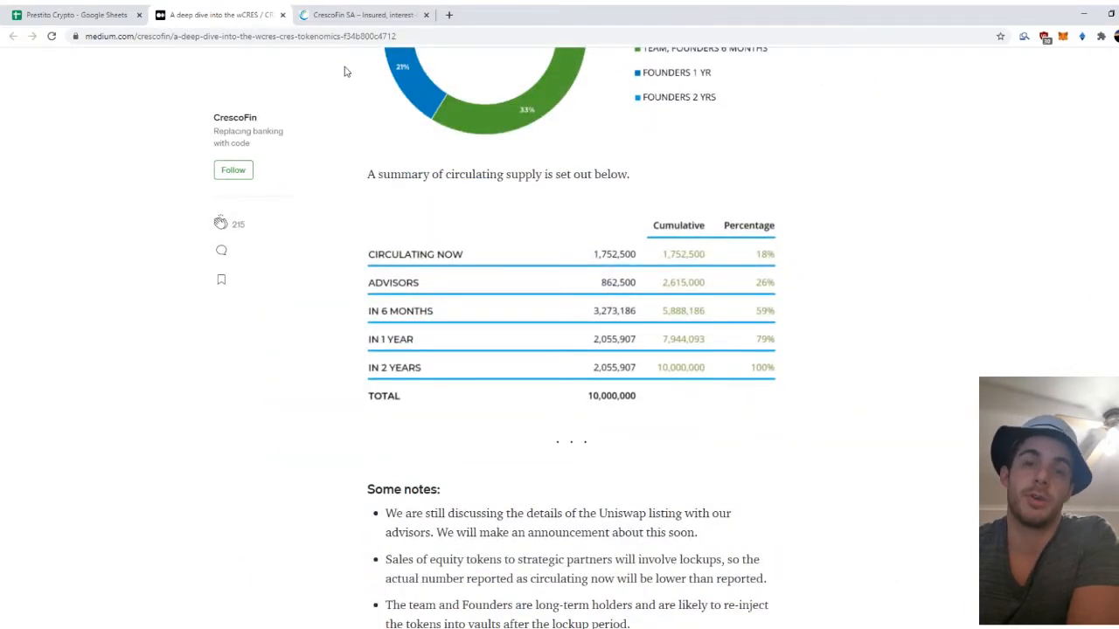
pyautogui.click(77, 15)
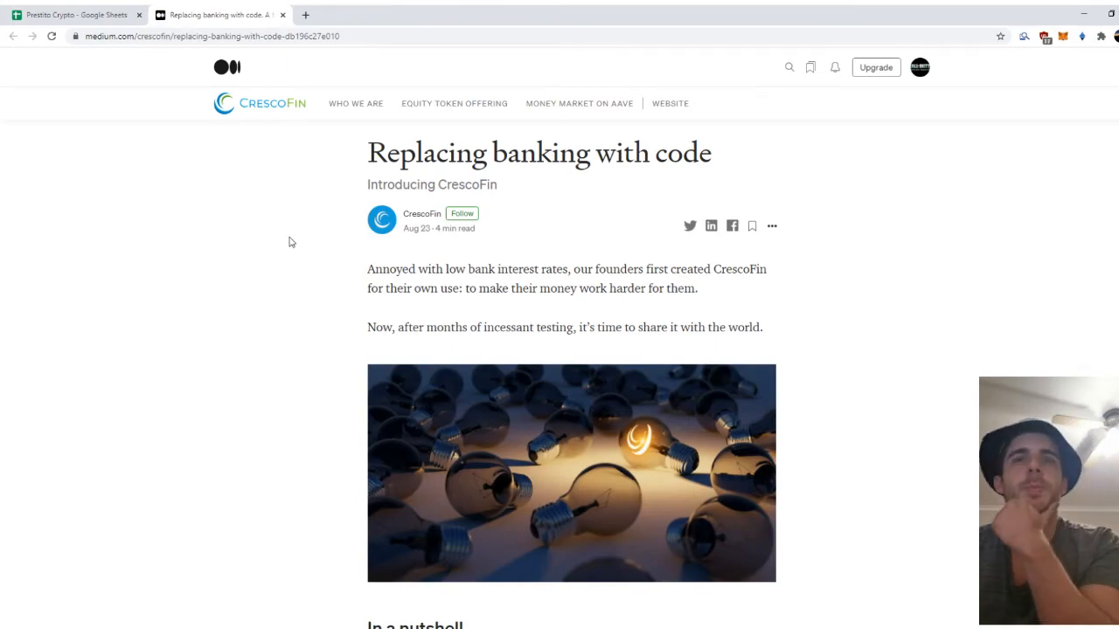
# Read through the 'Replacing banking with code' post, then return to the presales spreadsheet.
pyautogui.scroll(-3)
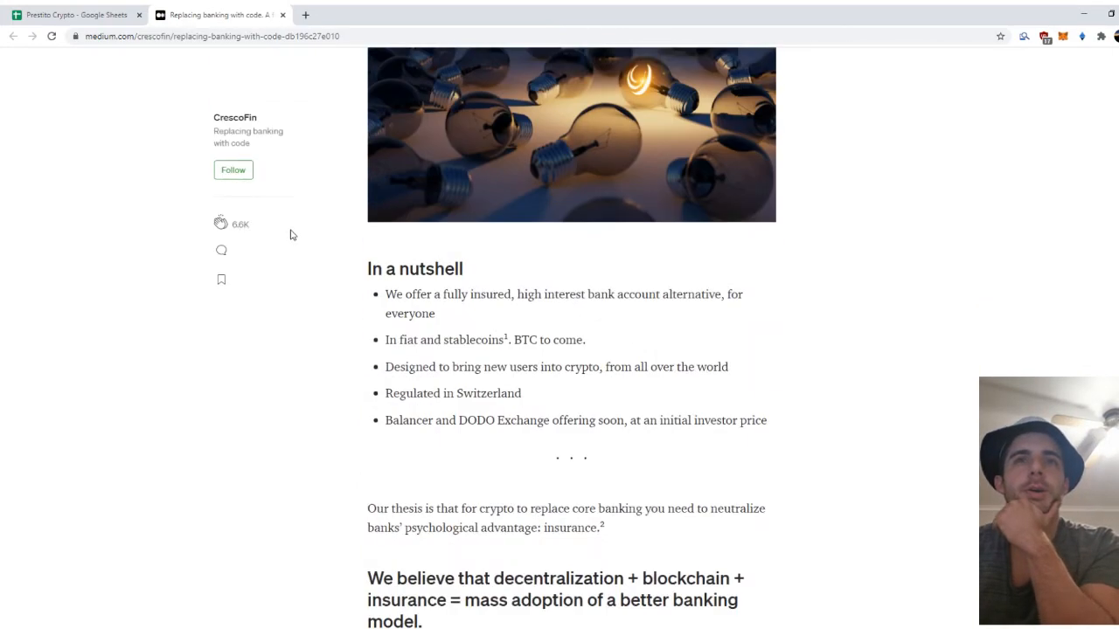
pyautogui.scroll(-3)
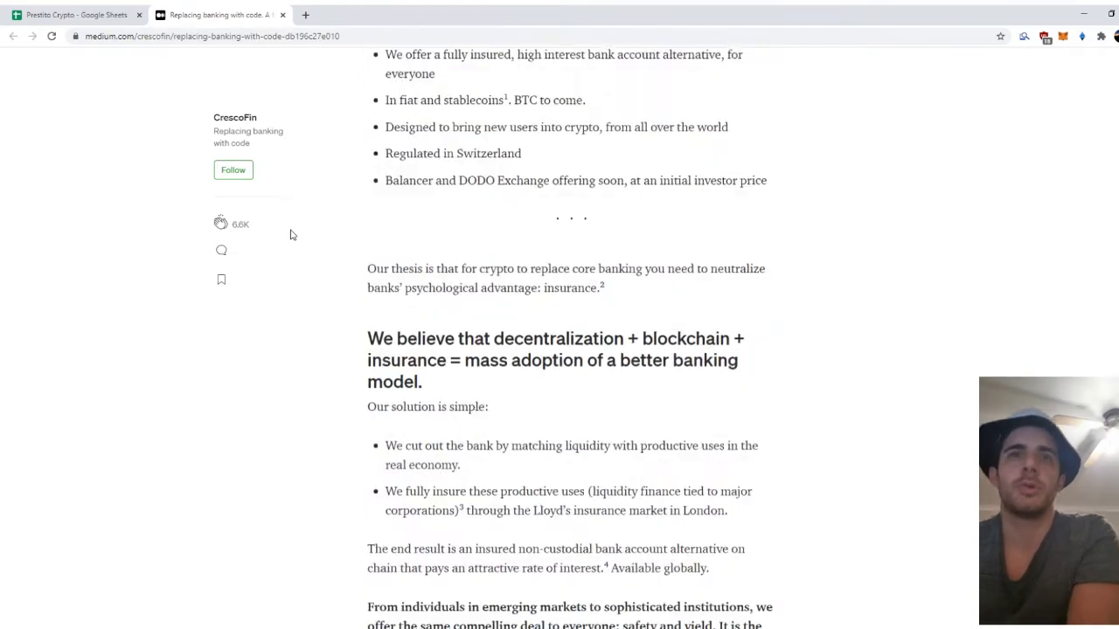
pyautogui.scroll(-3)
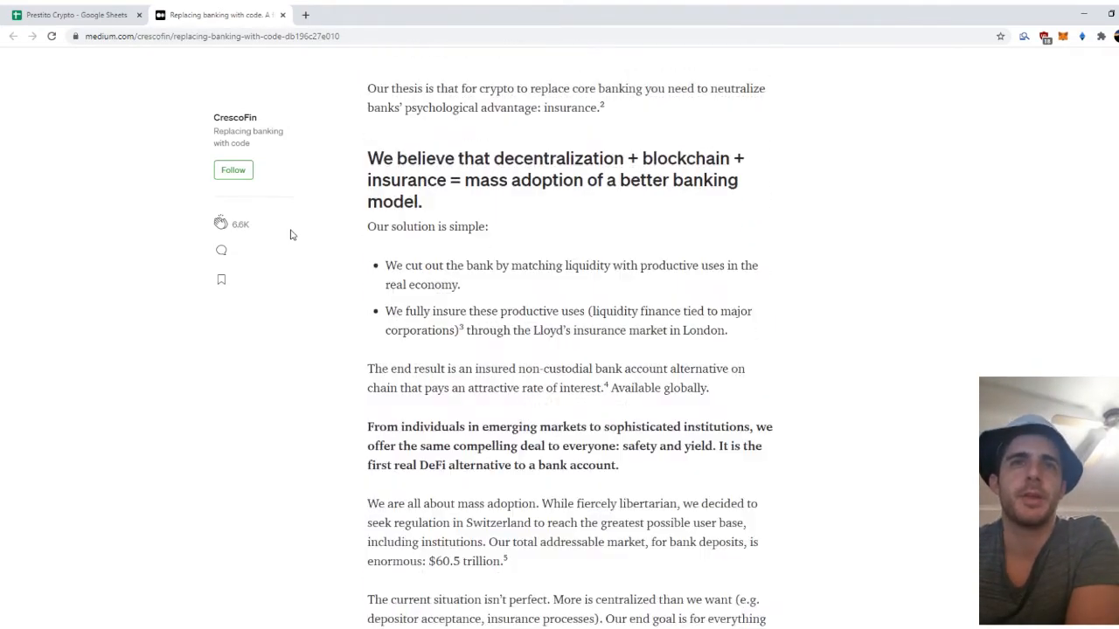
pyautogui.scroll(-3)
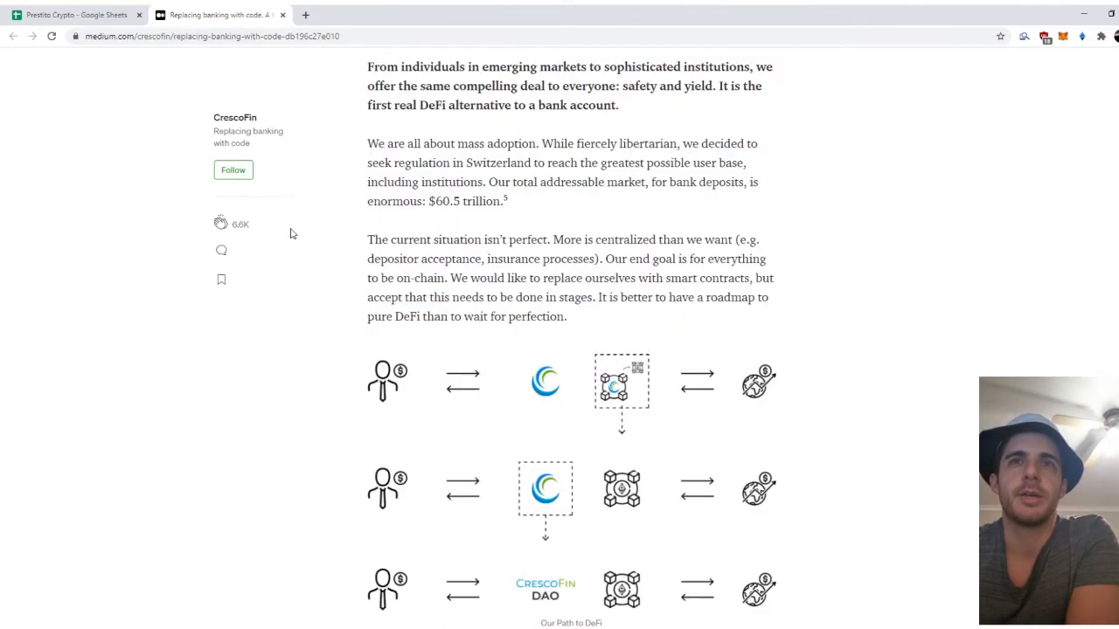
pyautogui.scroll(-3)
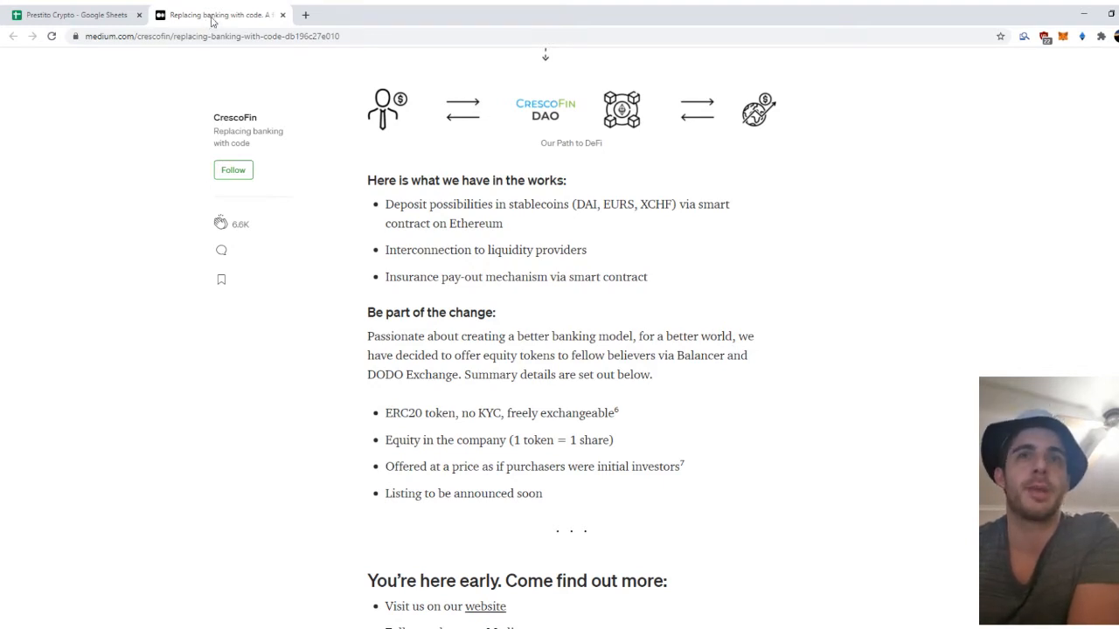
pyautogui.click(74, 15)
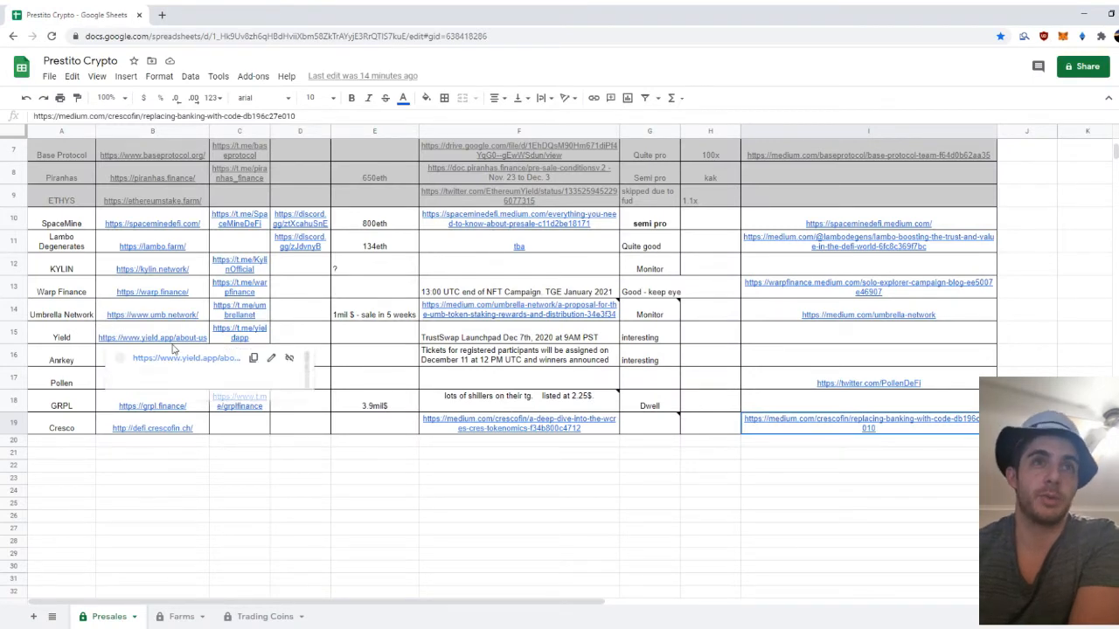
# Open the note on Umbrella Network's proposal link cell F14 for editing.
pyautogui.click(374, 314)
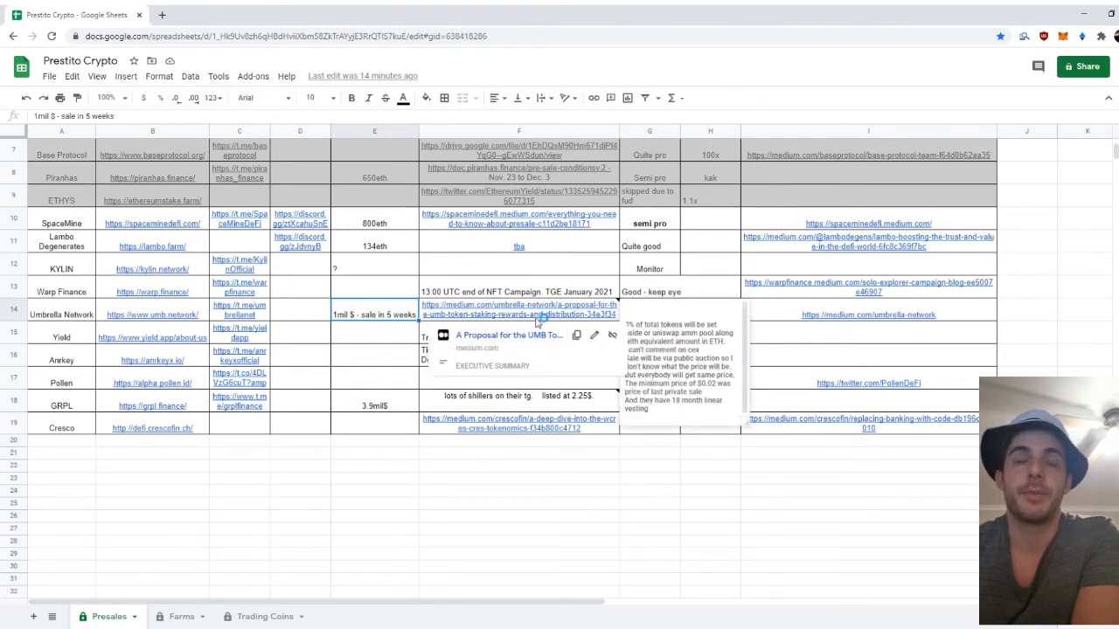
pyautogui.rightClick(538, 319)
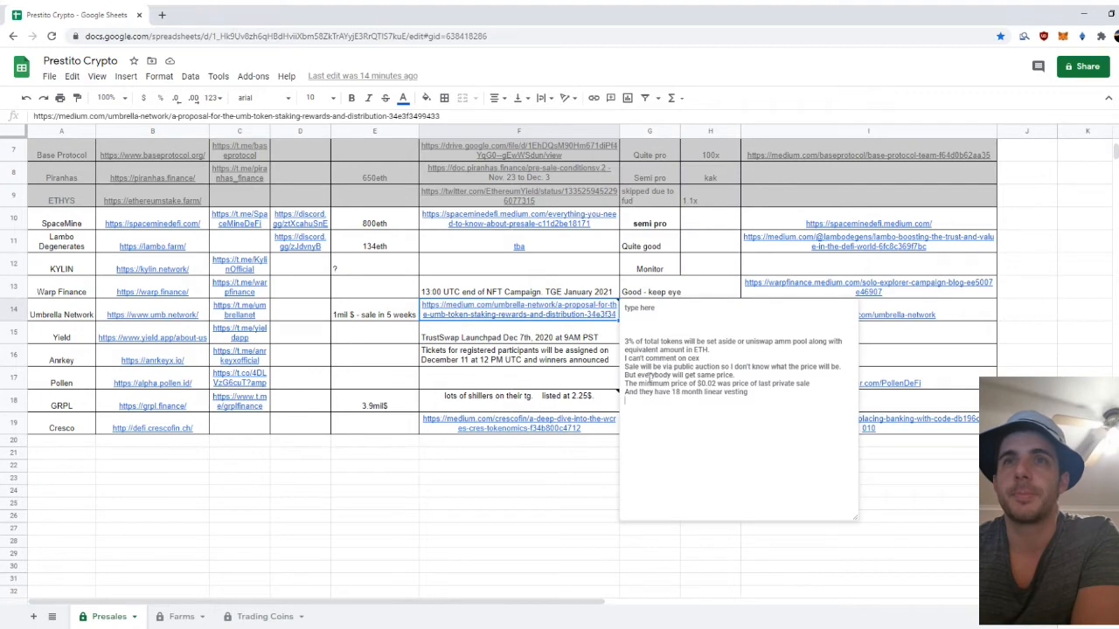
pyautogui.doubleClick(677, 384)
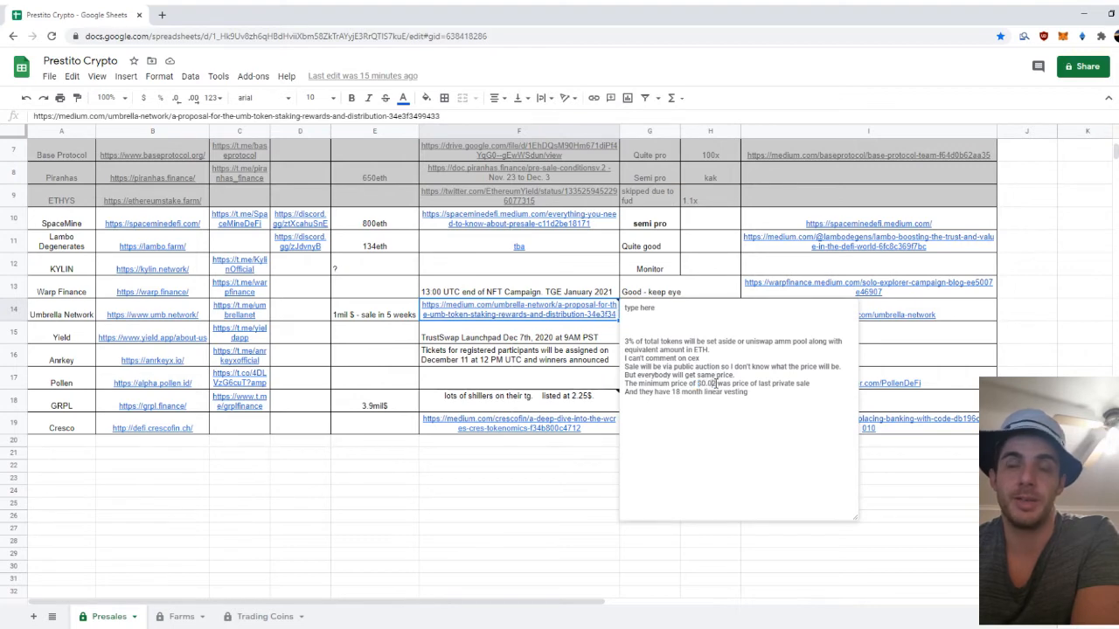
pyautogui.doubleClick(705, 382)
pyautogui.write('2 ')
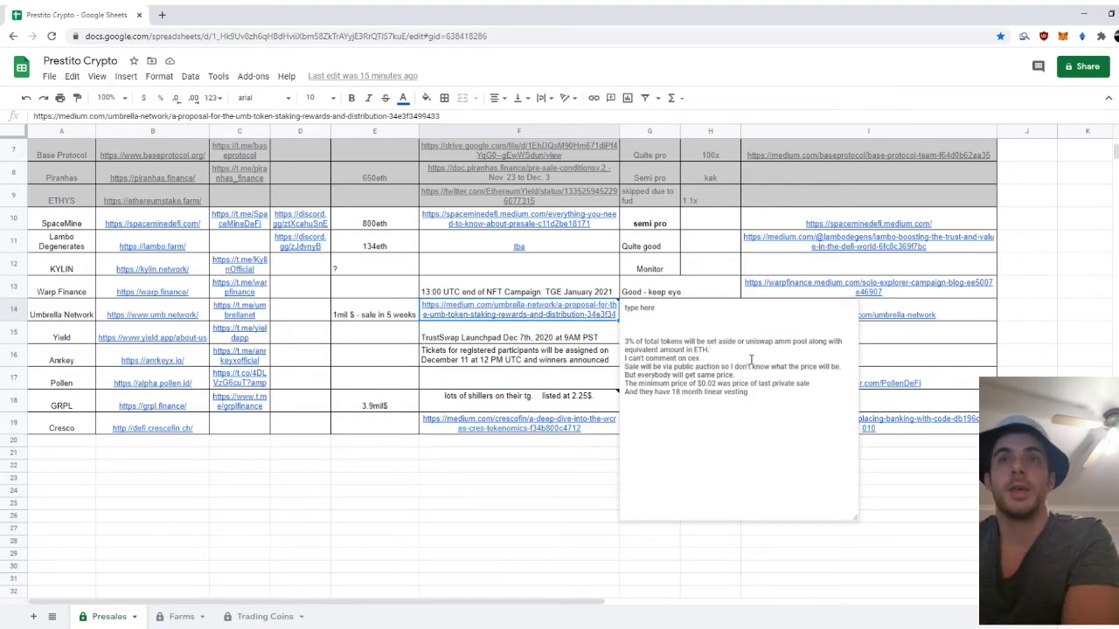
pyautogui.doubleClick(662, 359)
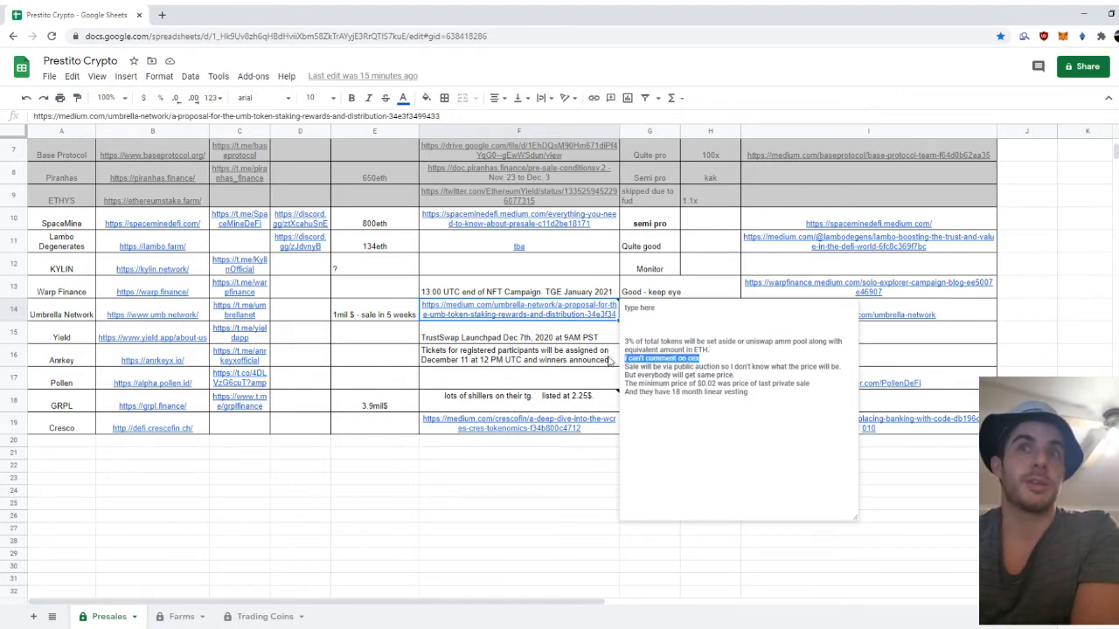
pyautogui.rightClick(519, 314)
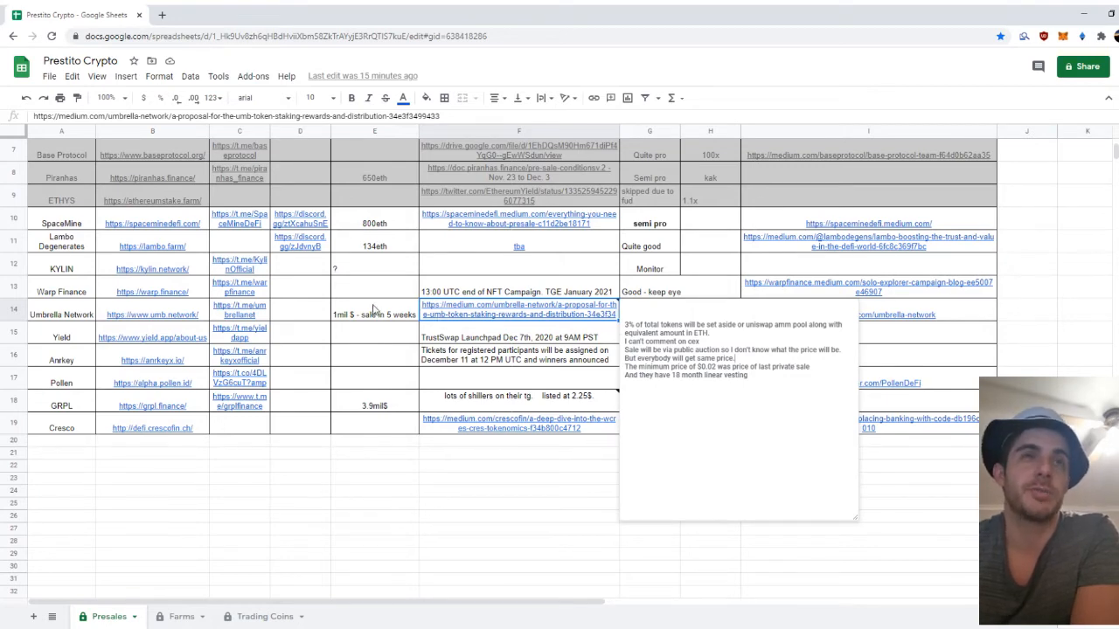
pyautogui.moveTo(318, 318)
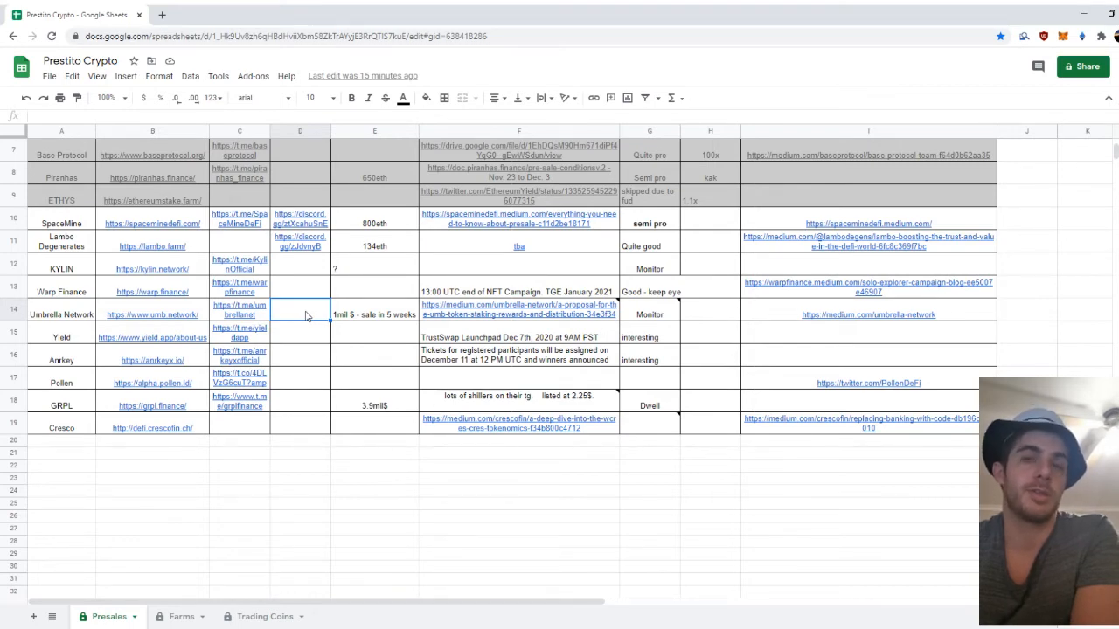
pyautogui.moveTo(686, 300)
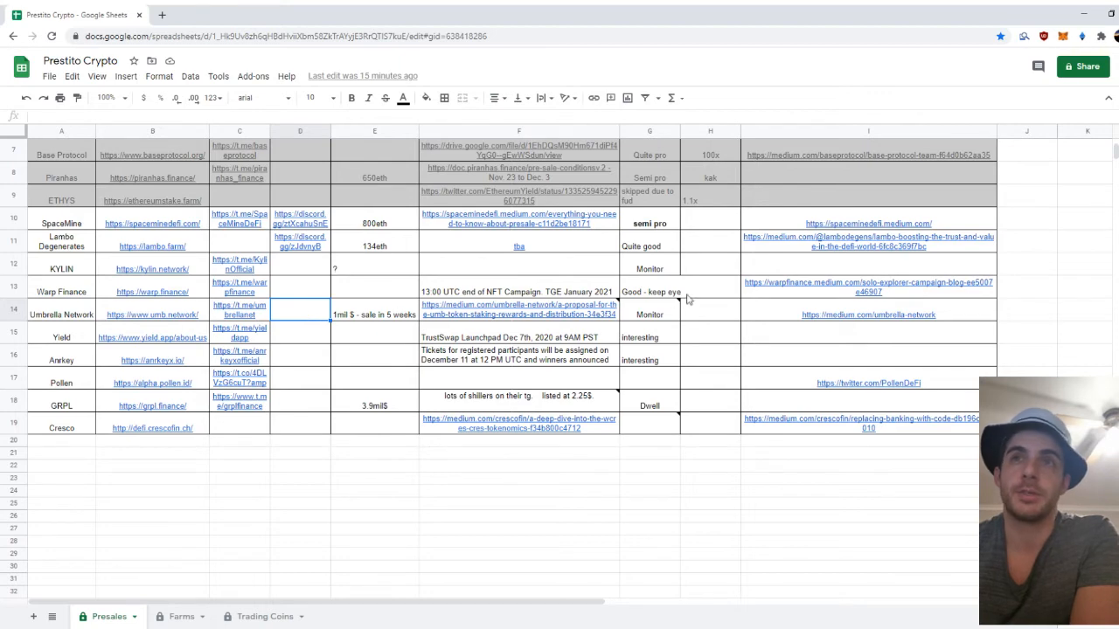
# Fix the Interesting ratings for Yield and Ankrey, then open Umbrella Network's Medium page.
pyautogui.click(649, 313)
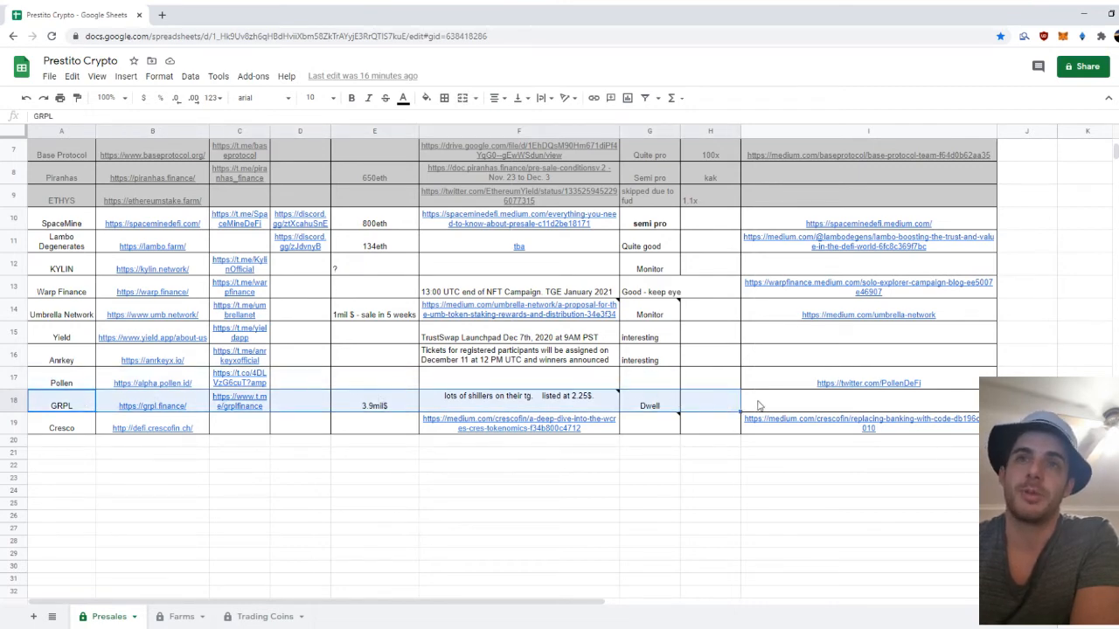
pyautogui.click(868, 405)
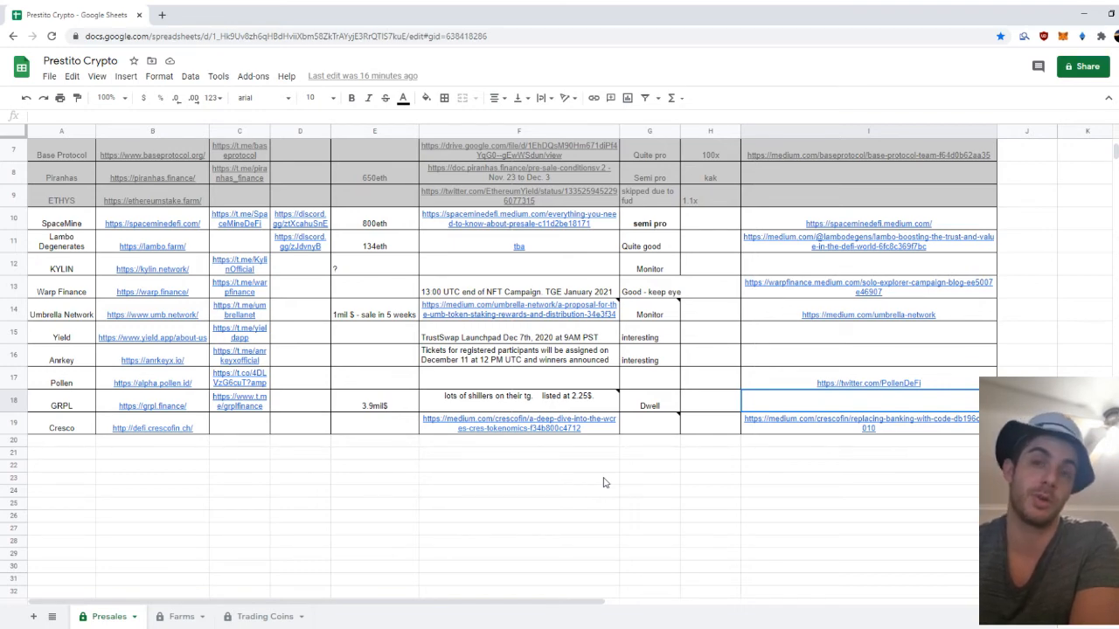
pyautogui.moveTo(341, 365)
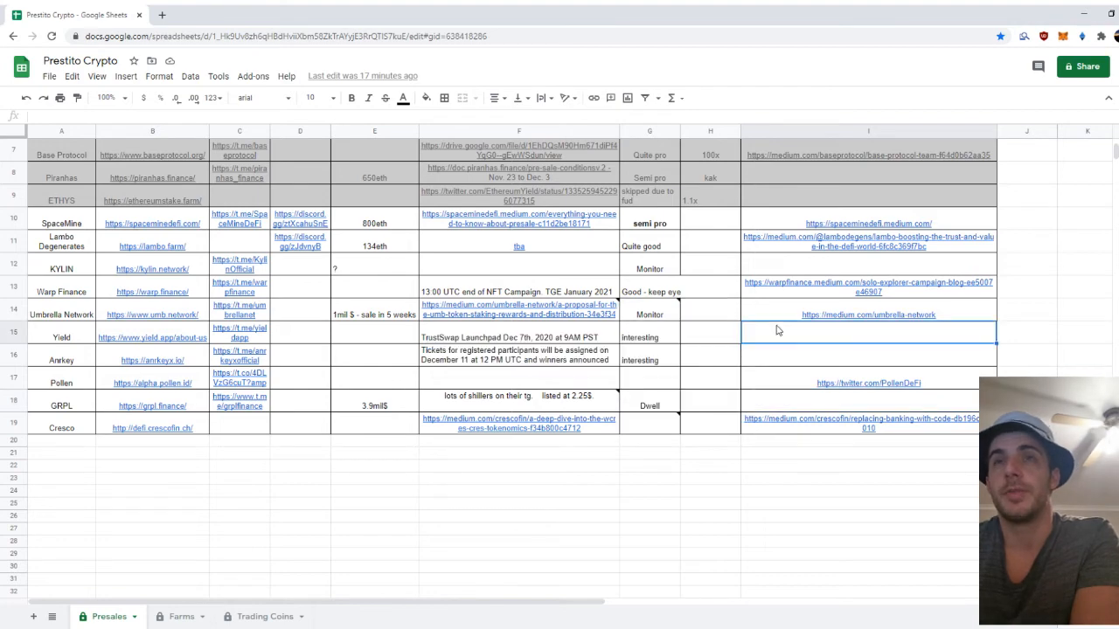
pyautogui.click(710, 314)
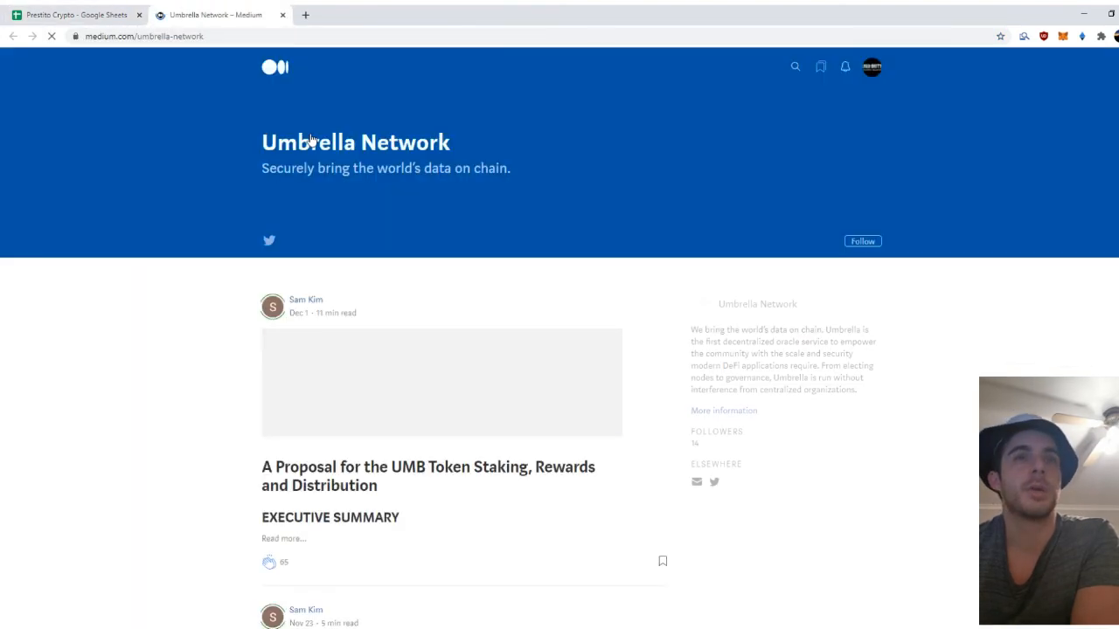
# Scroll through Umbrella Network's Medium posts, then go back to the presales spreadsheet.
pyautogui.scroll(-3)
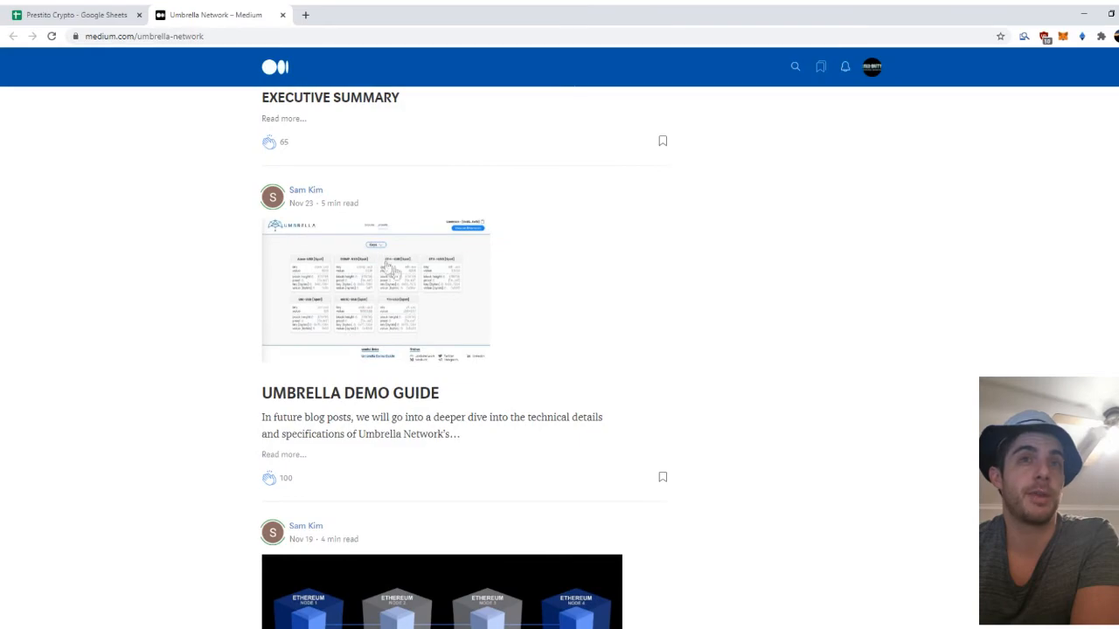
pyautogui.scroll(-3)
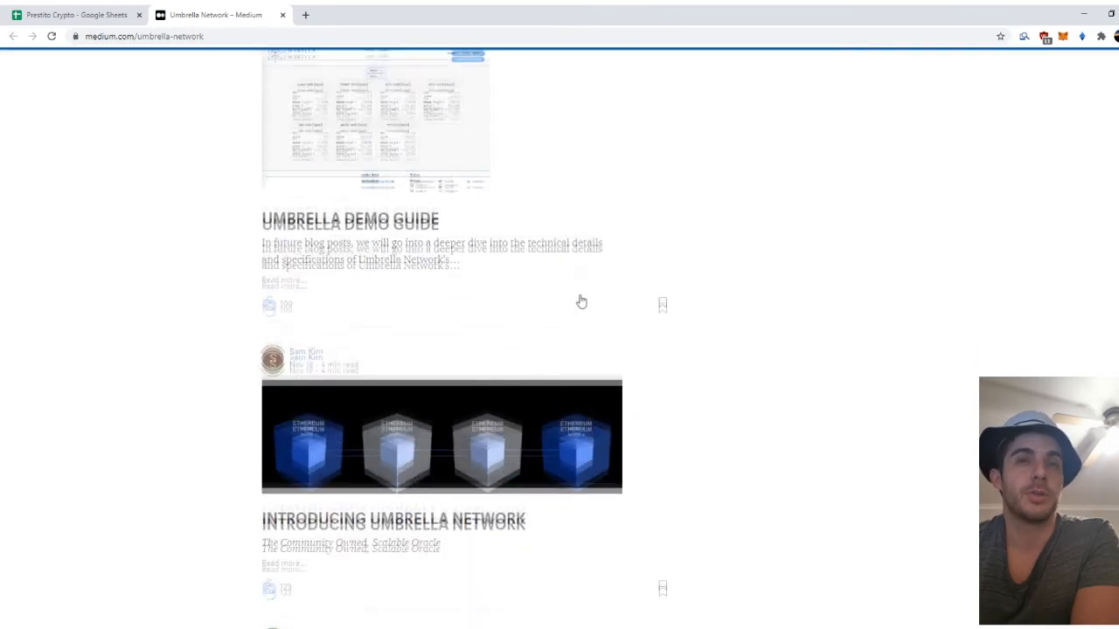
pyautogui.scroll(-3)
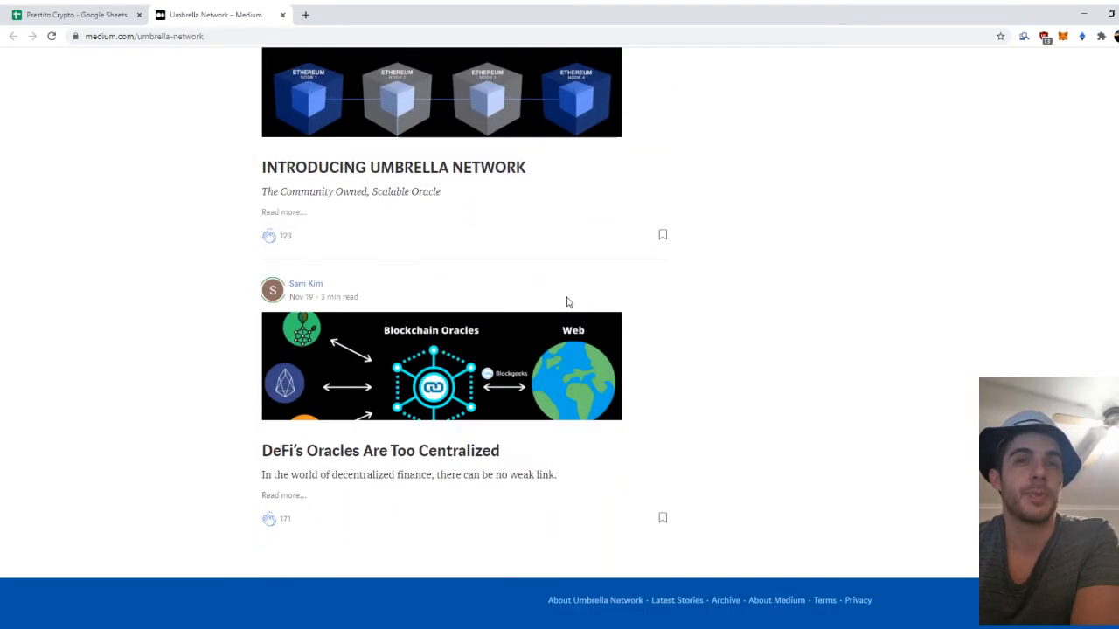
pyautogui.scroll(3)
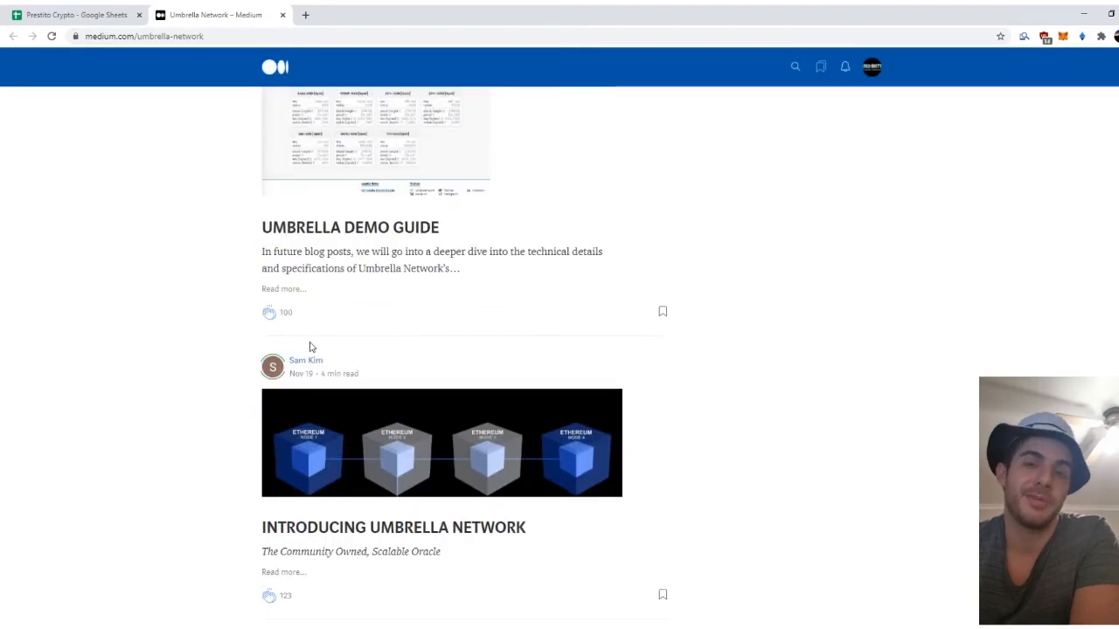
pyautogui.scroll(-3)
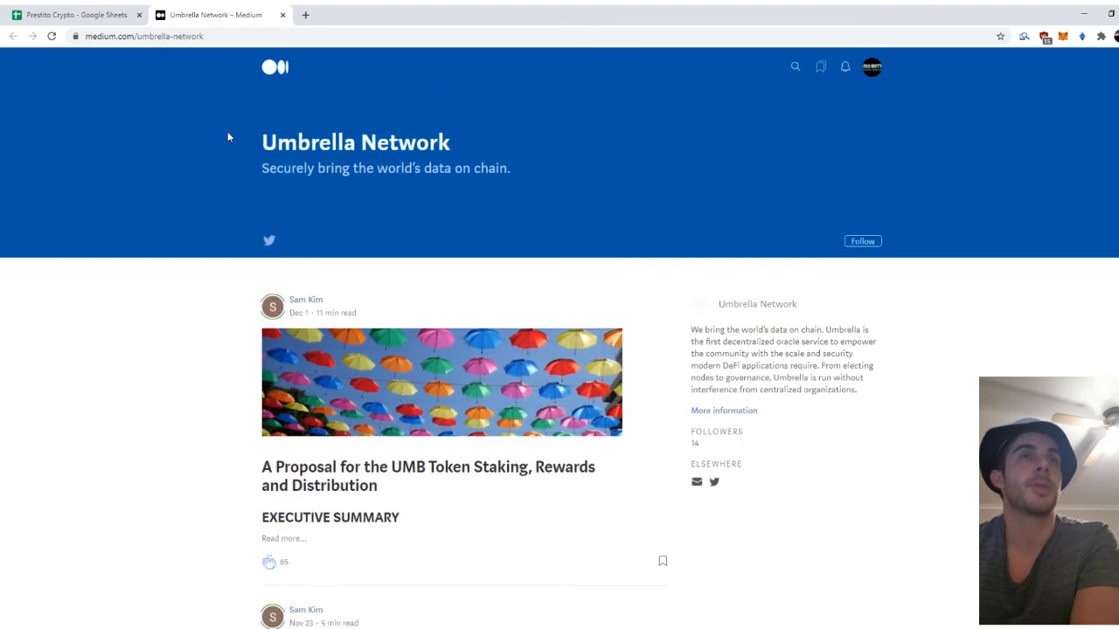
pyautogui.click(74, 15)
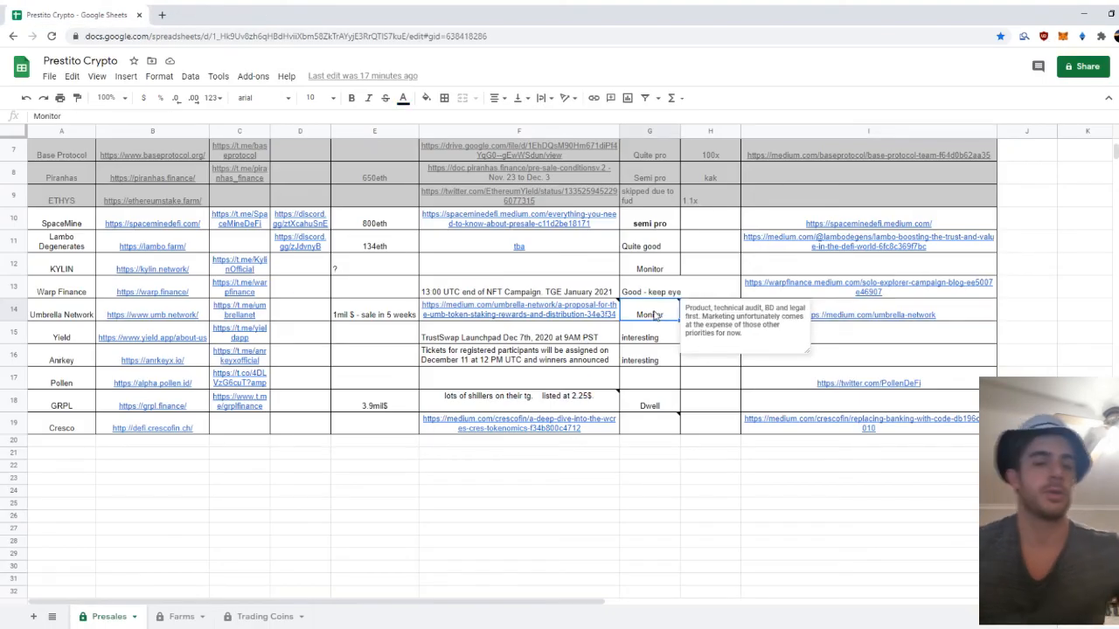
# Enter 'Look good' as Umbrella Network's rating and 'Pro pro' as Cresco's rating.
pyautogui.write('Look good')
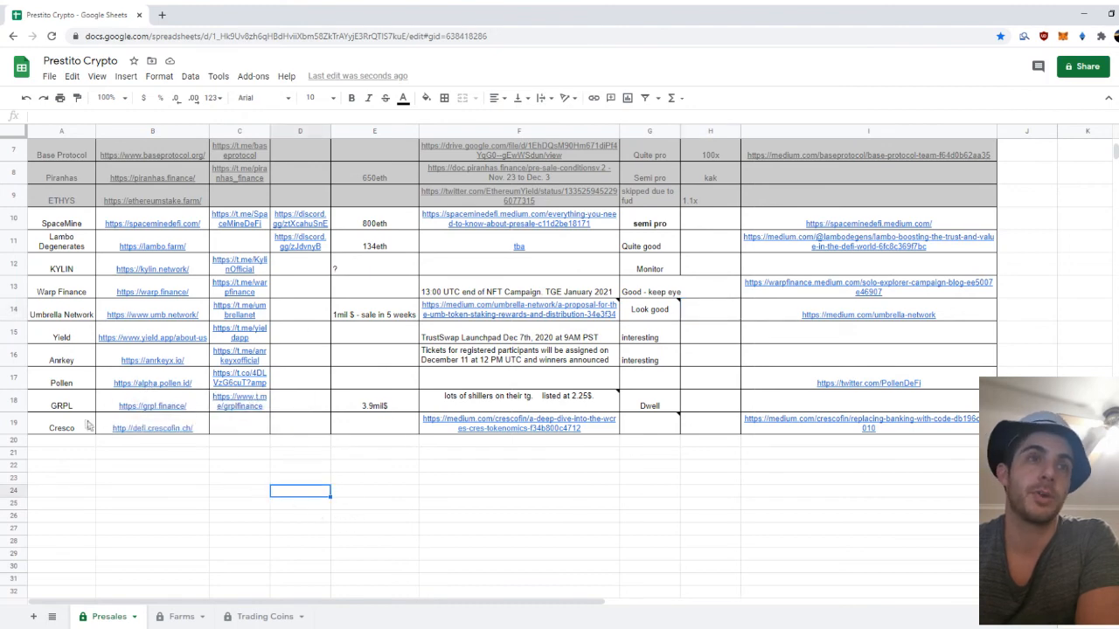
pyautogui.click(649, 440)
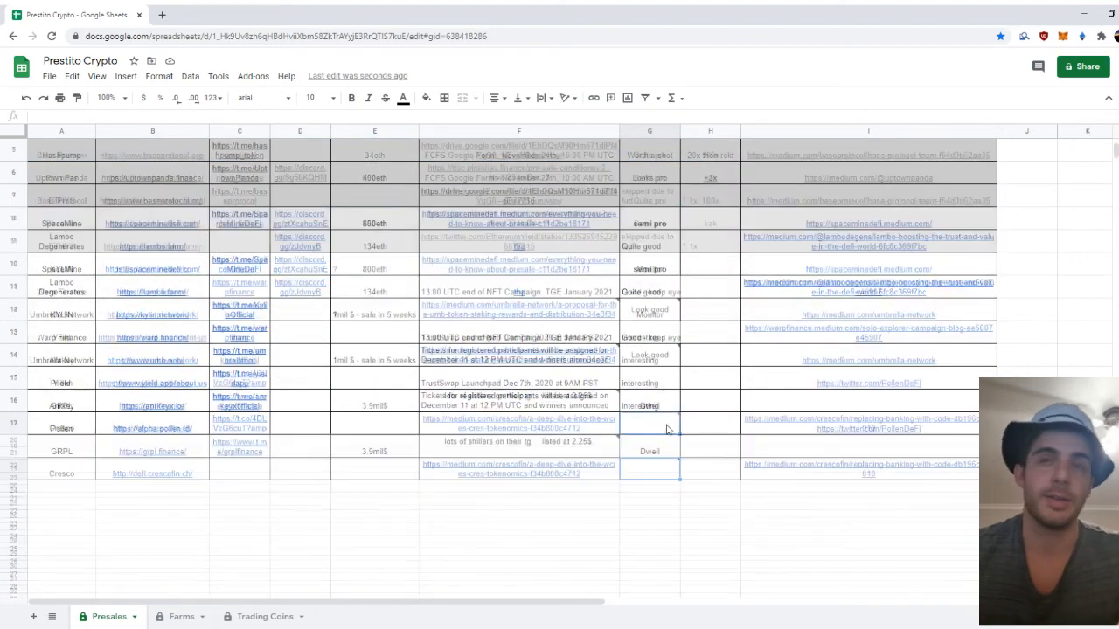
pyautogui.scroll(-3)
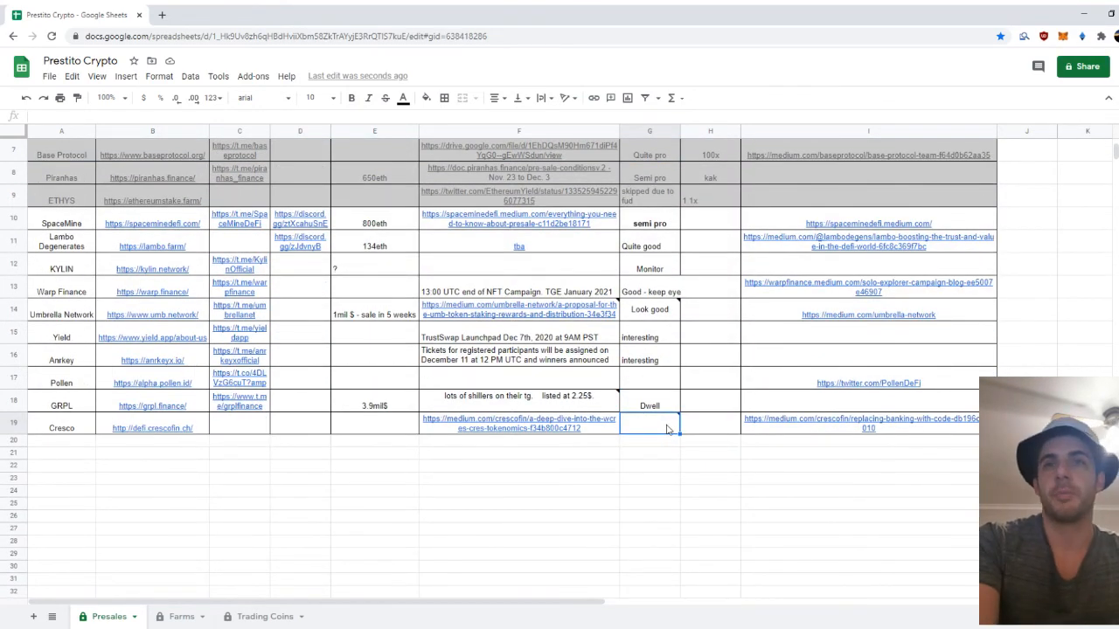
pyautogui.write('Pro pro')
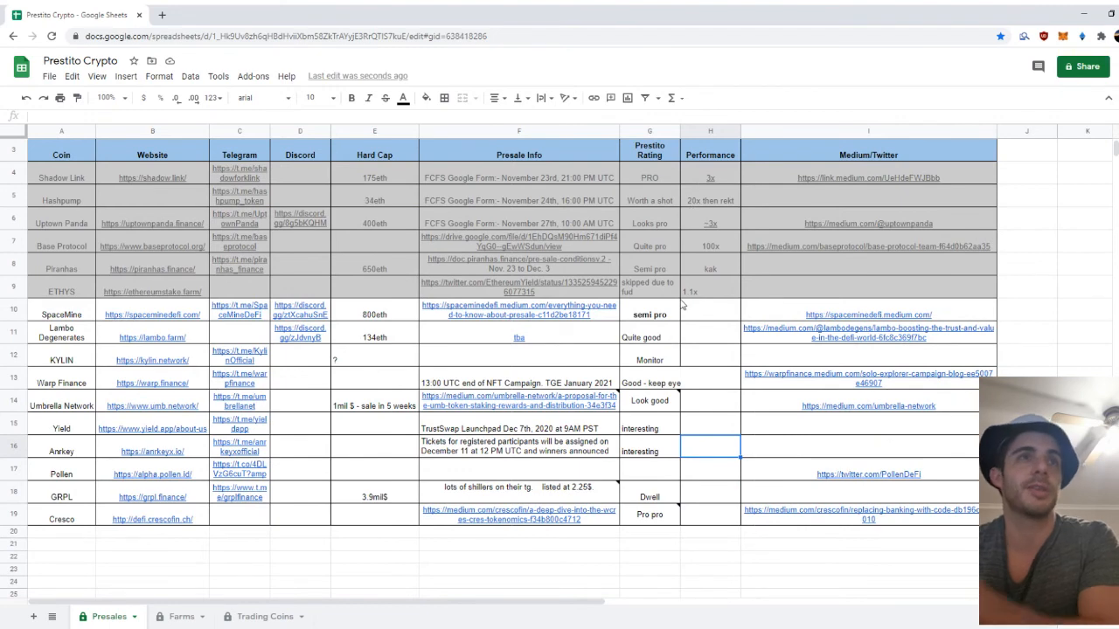
pyautogui.moveTo(693, 257)
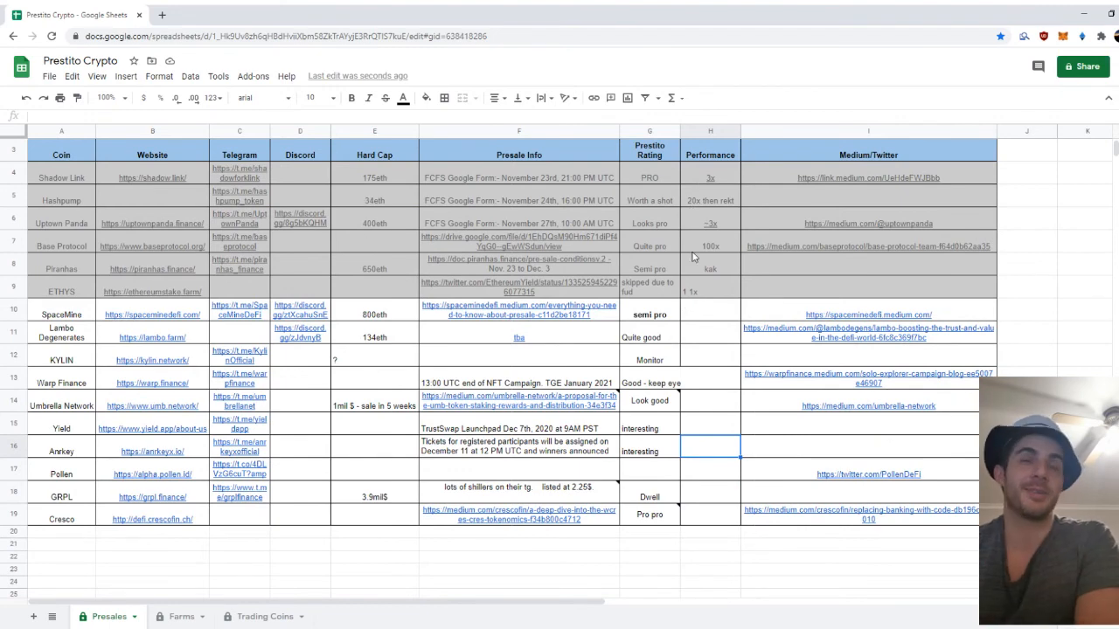
# Change ETHYS's performance in H9 from 1.1x to 1.5x and centre it.
pyautogui.scroll(-3)
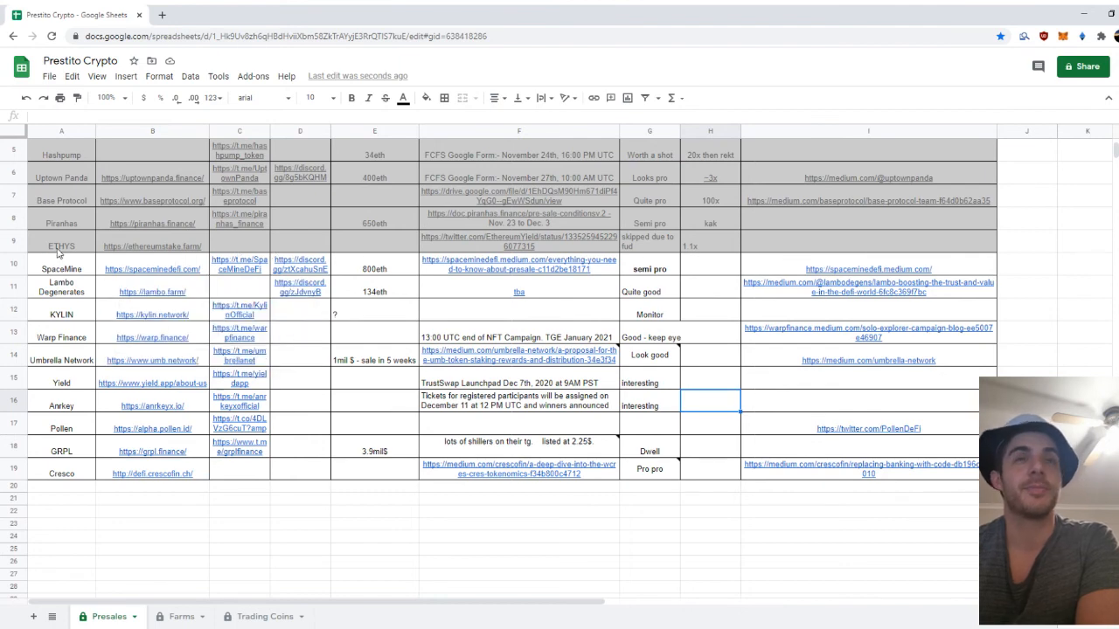
pyautogui.click(710, 246)
pyautogui.write('1.5')
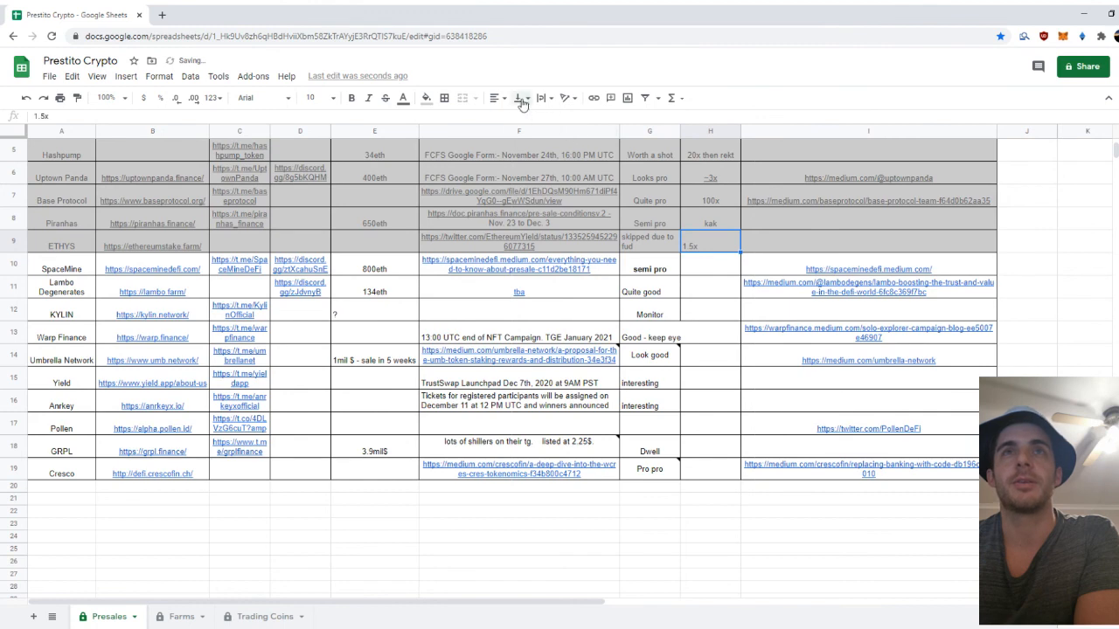
pyautogui.click(496, 97)
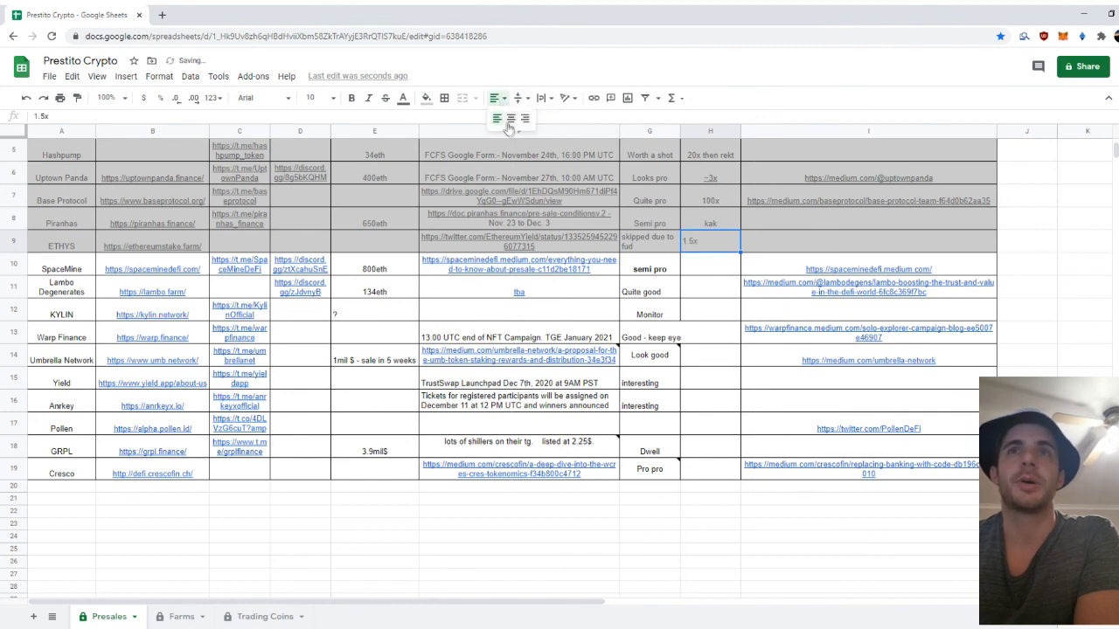
pyautogui.scroll(-3)
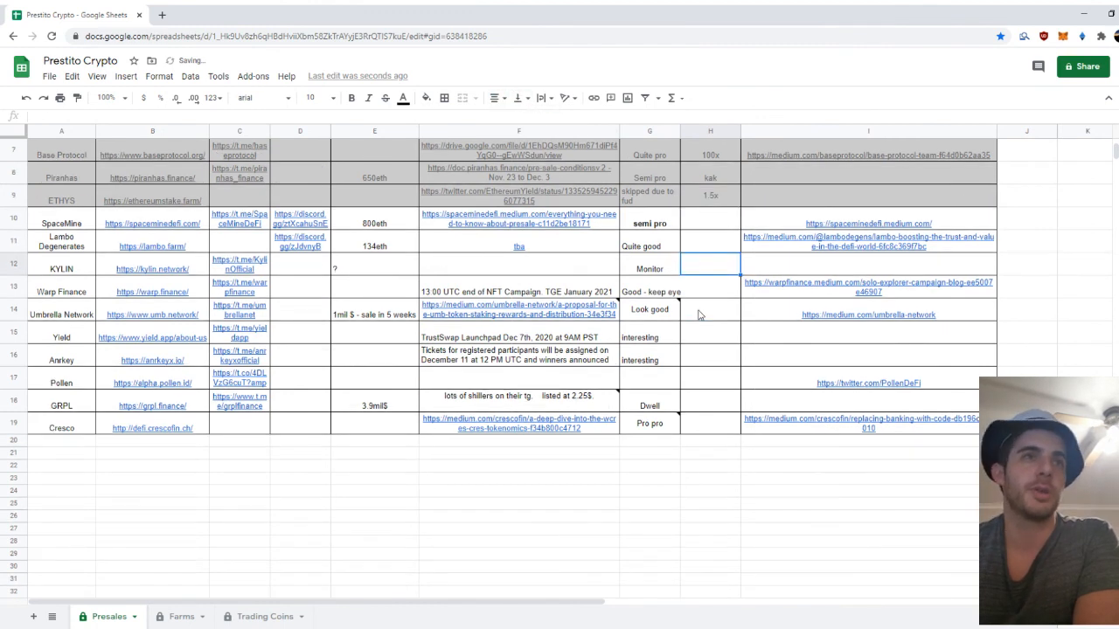